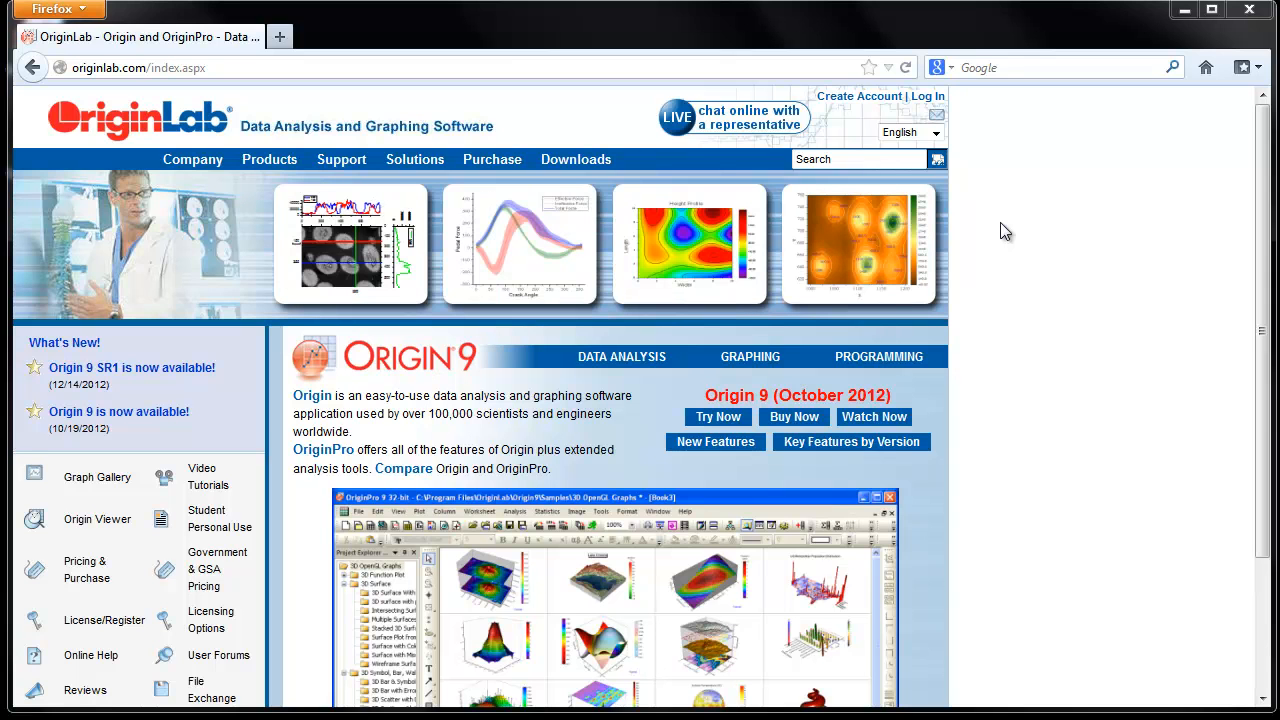
# Step: Sign in through Support > License/Computer Transfer to reach the blank System Transfer Request Form
pyautogui.click(341, 159)
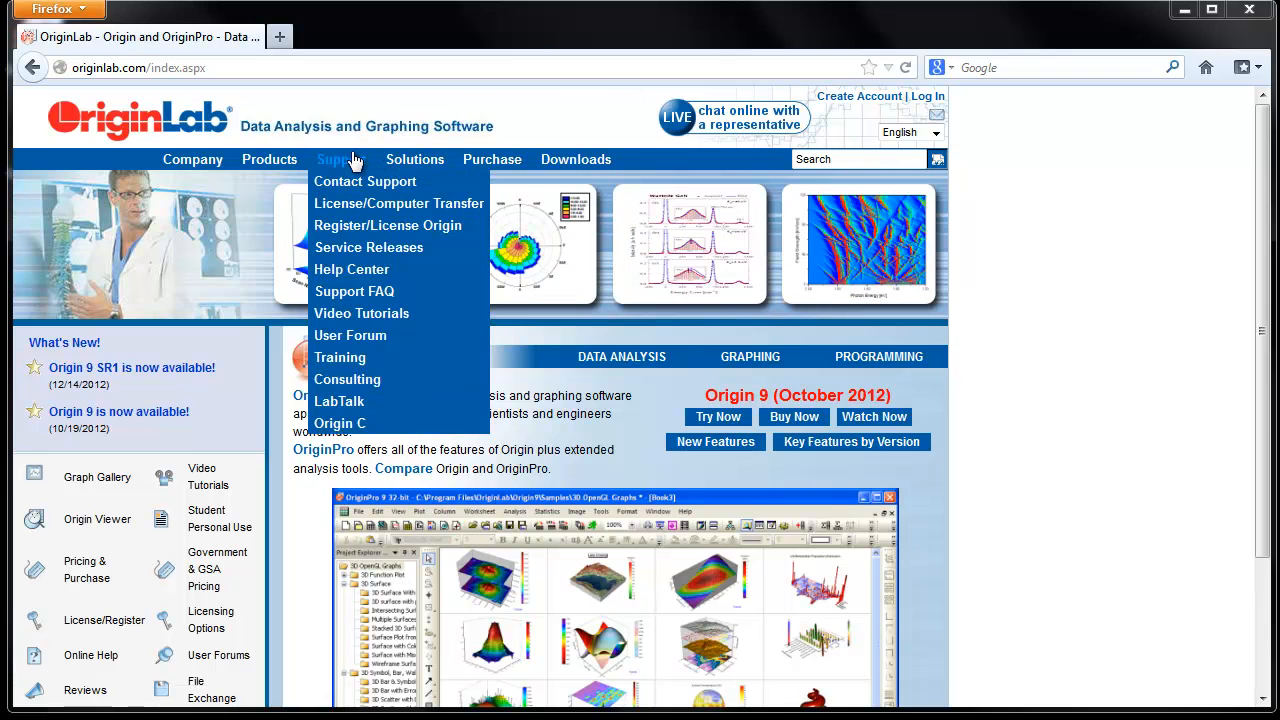
pyautogui.moveTo(398, 203)
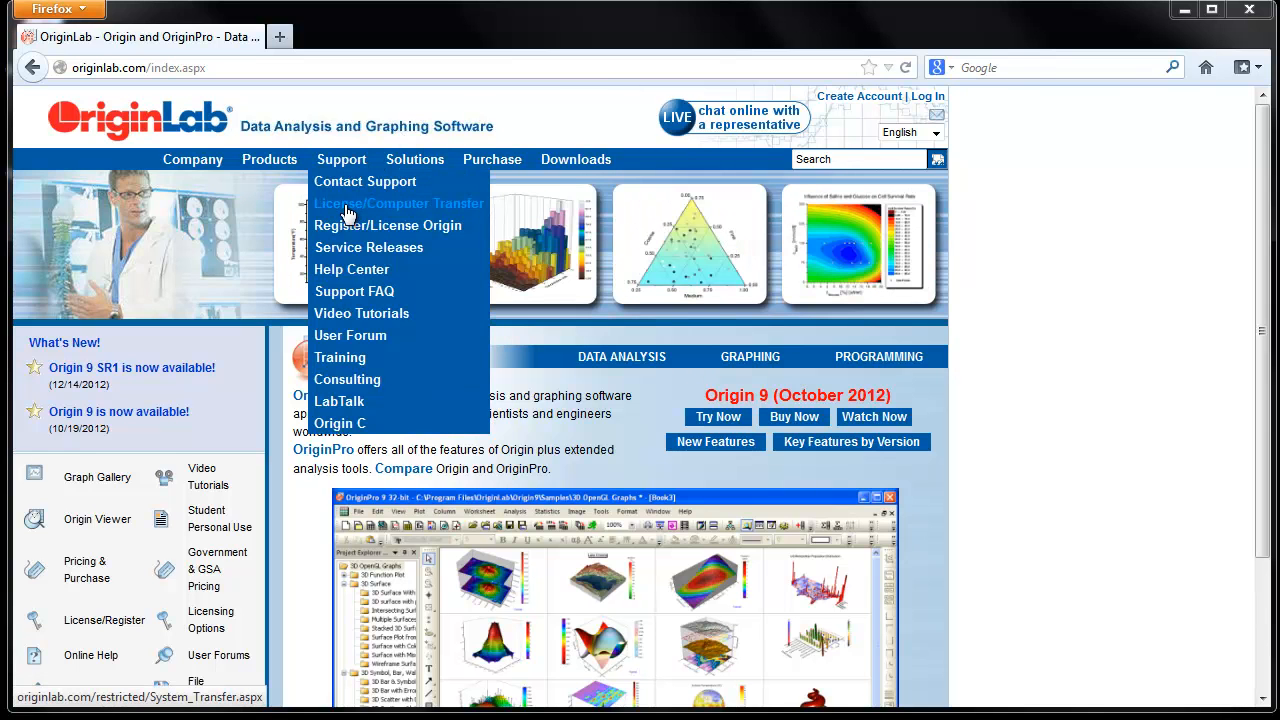
pyautogui.click(398, 203)
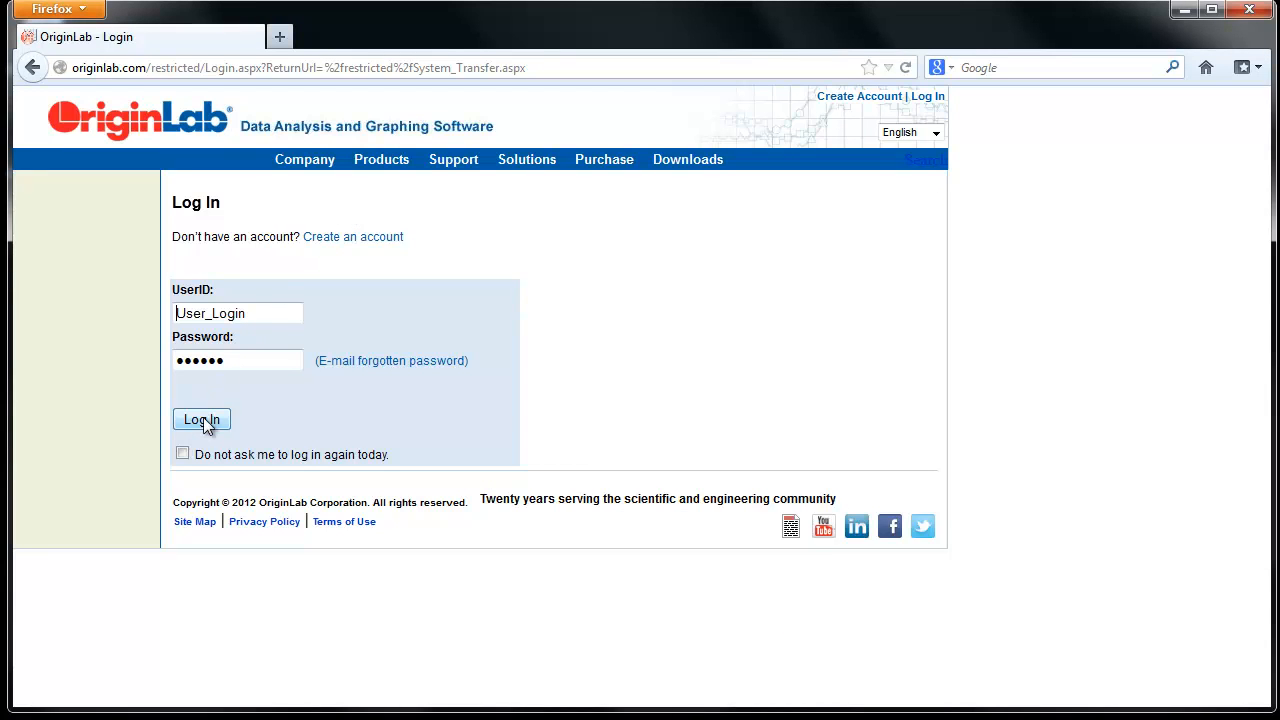
pyautogui.click(201, 419)
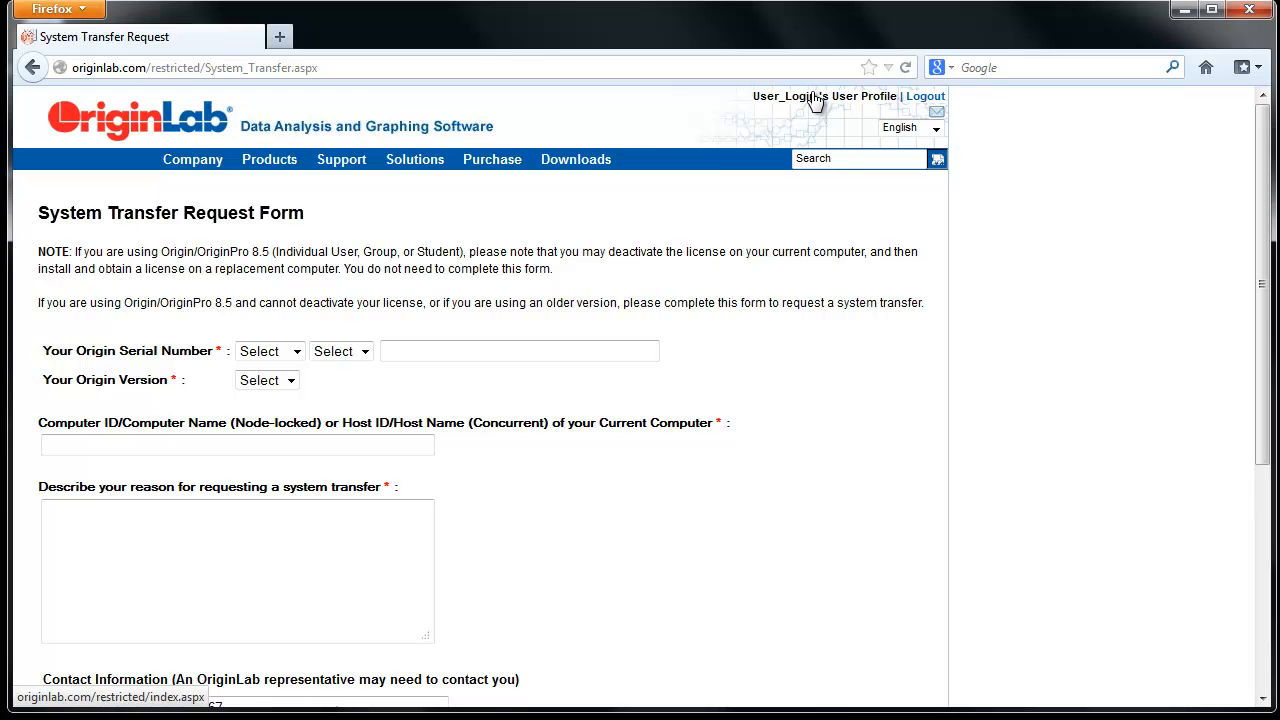
pyautogui.click(866, 96)
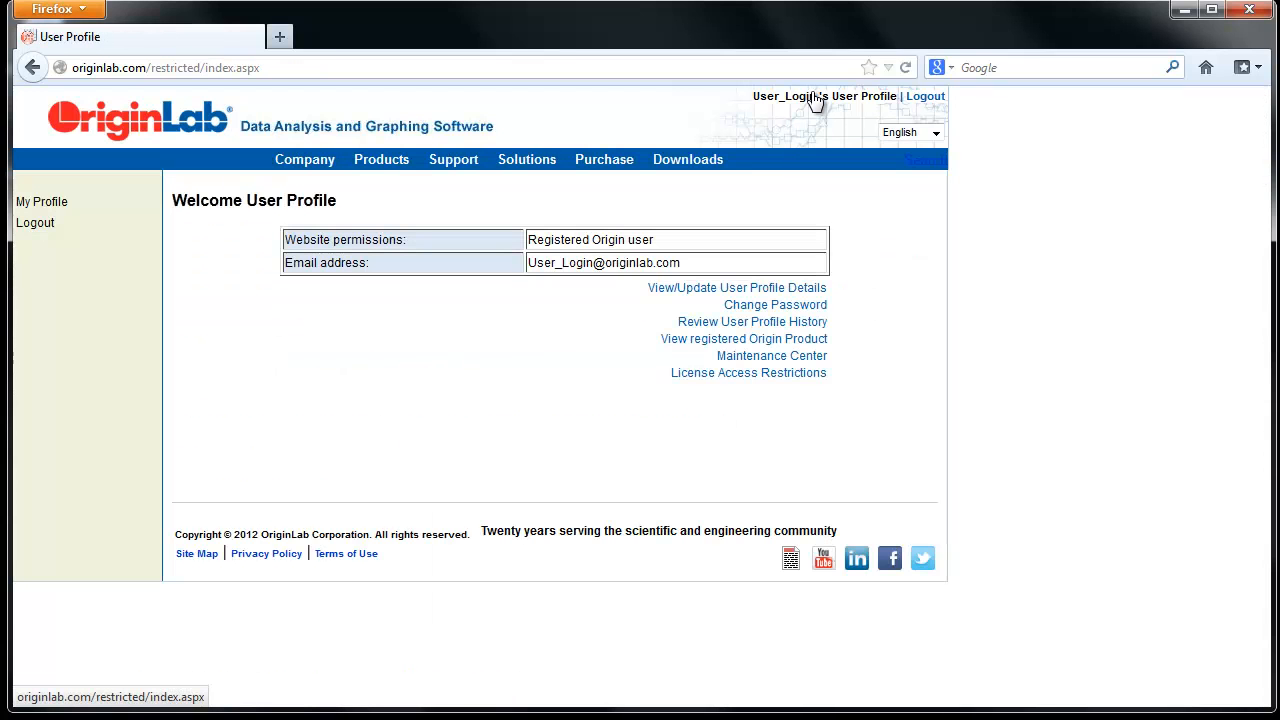
pyautogui.click(744, 338)
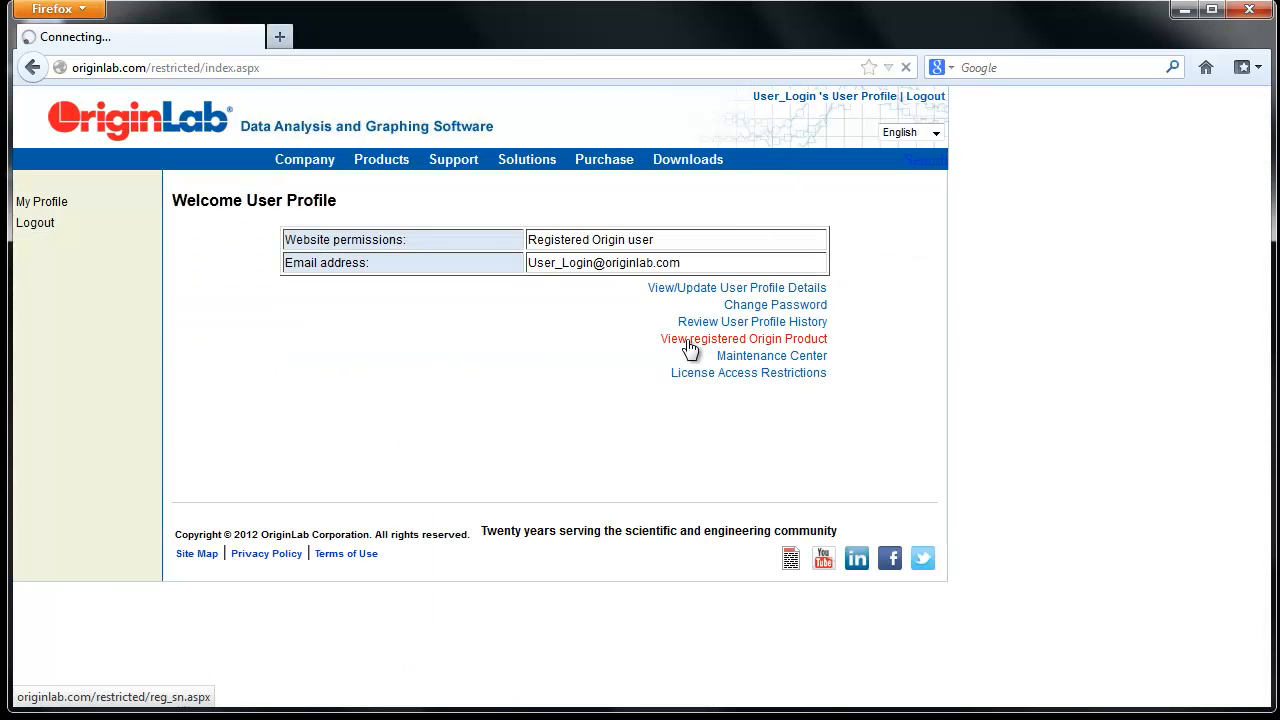
pyautogui.click(743, 338)
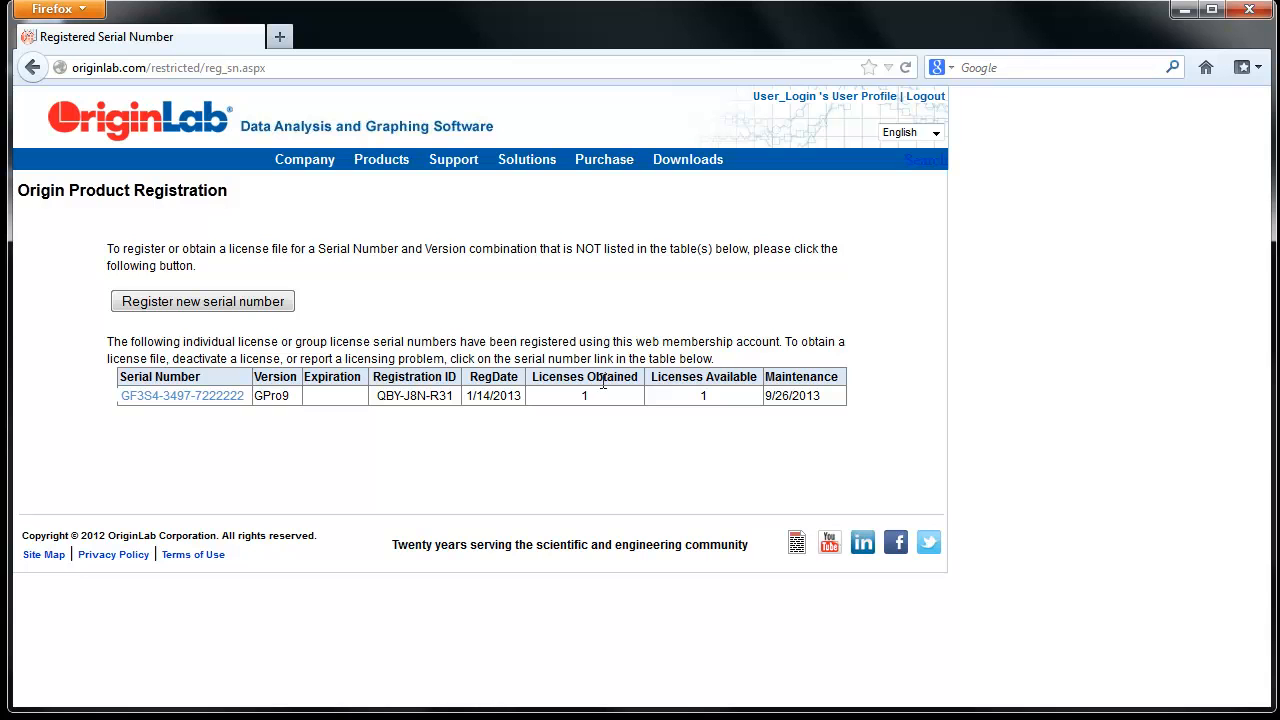
pyautogui.doubleClick(584, 395)
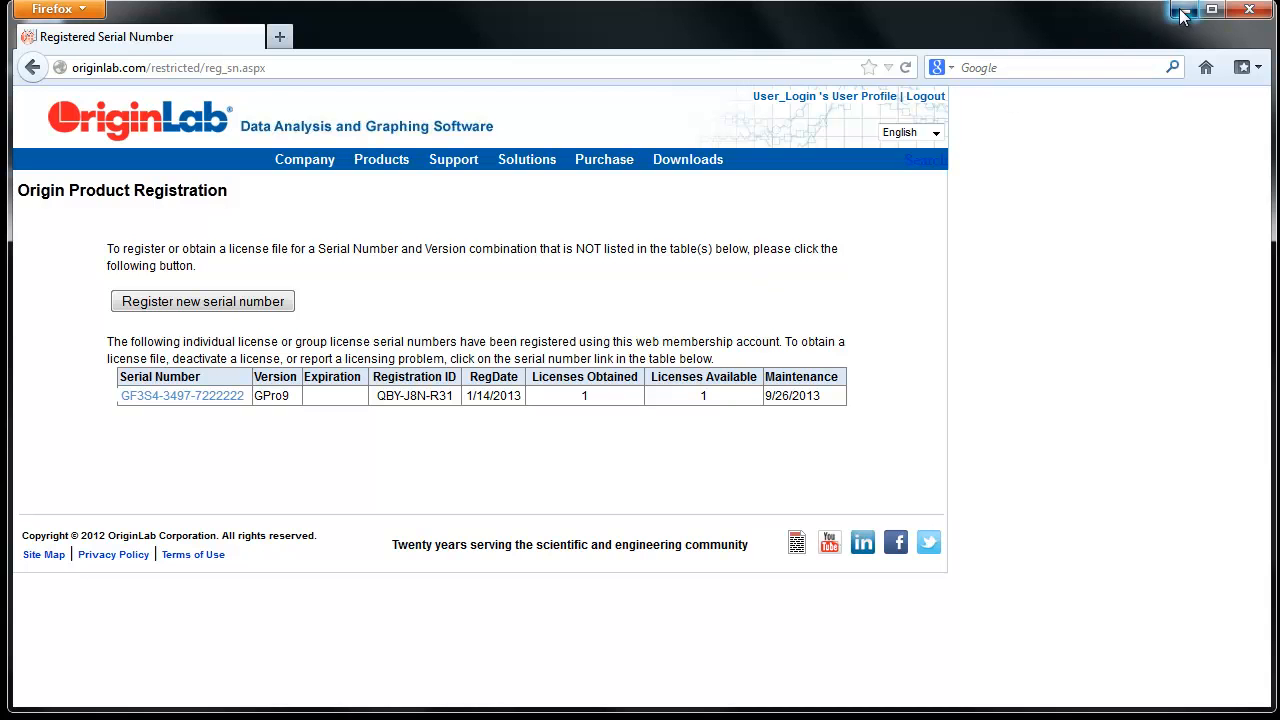
# Step: Minimize Firefox and run the OriginPro 9.0 64Bit shortcut as administrator
pyautogui.click(1248, 9)
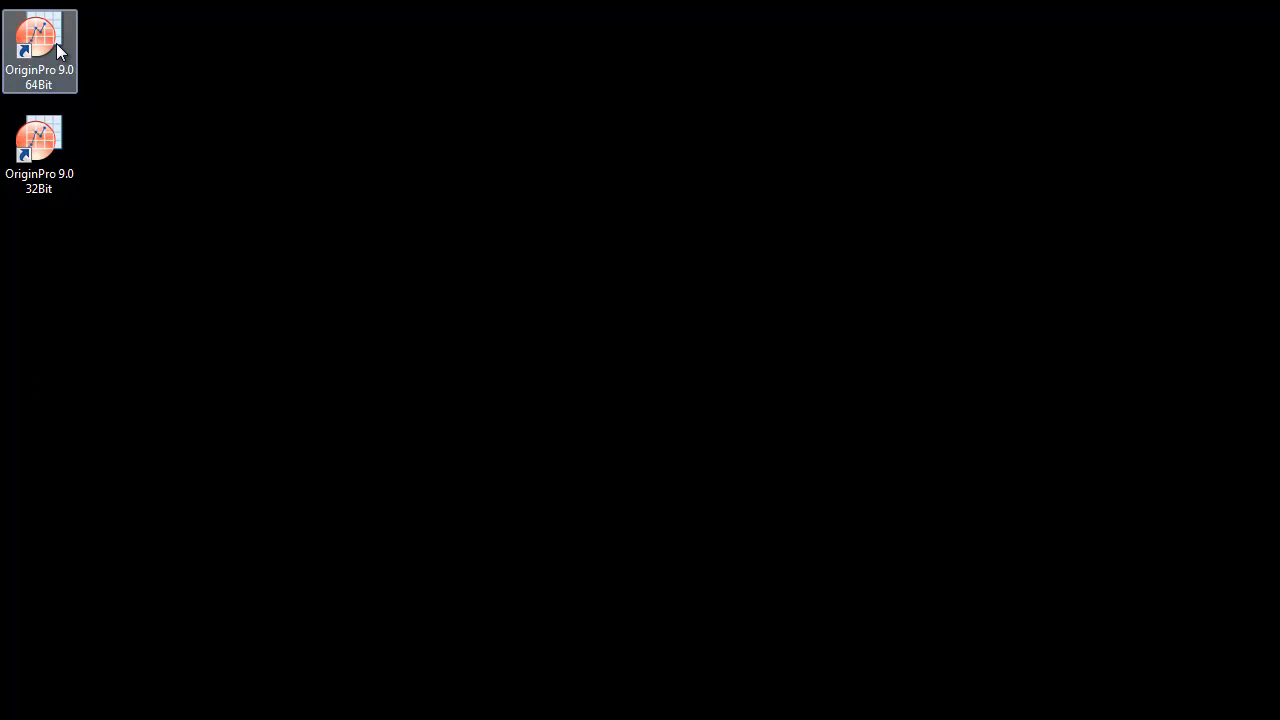
pyautogui.rightClick(38, 40)
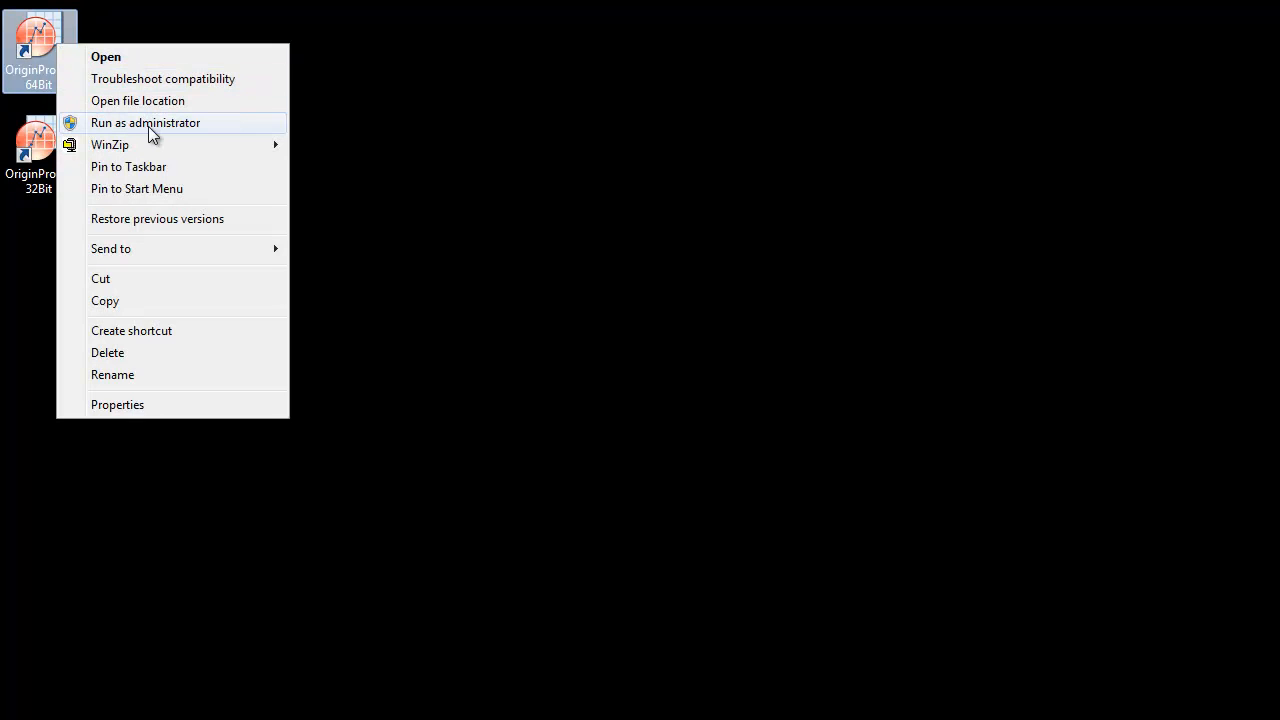
pyautogui.click(145, 122)
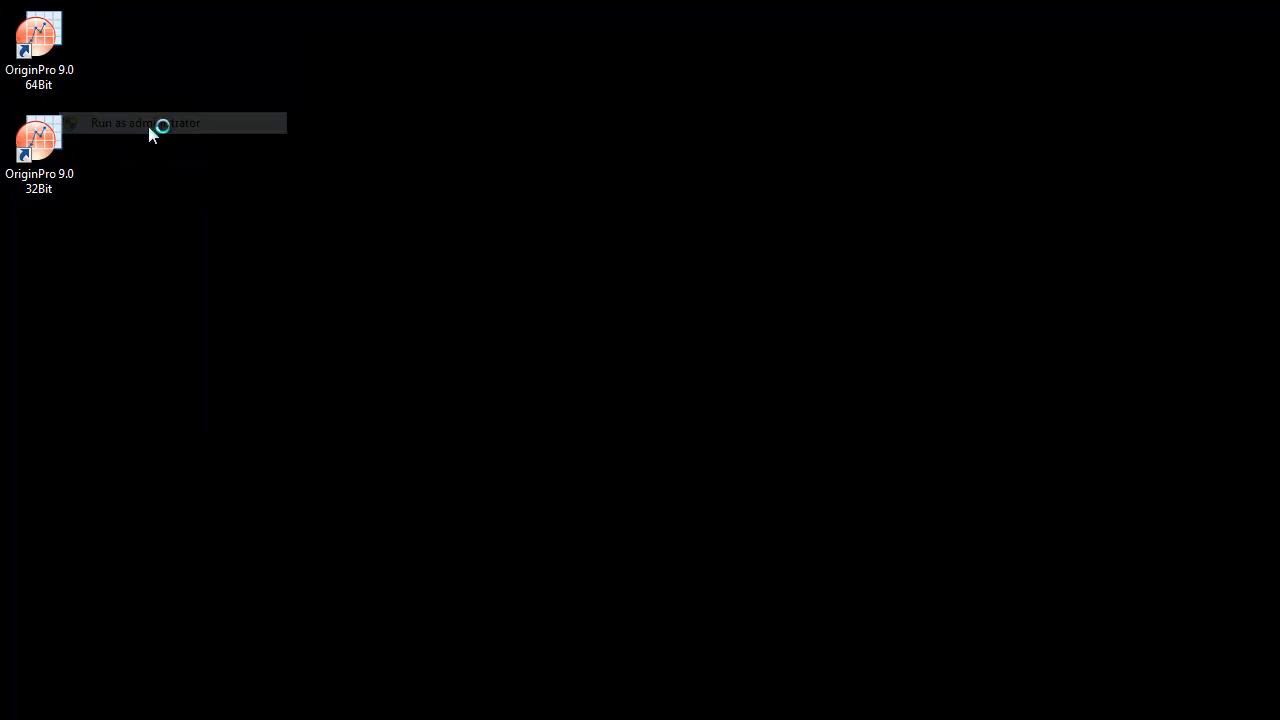
pyautogui.click(145, 123)
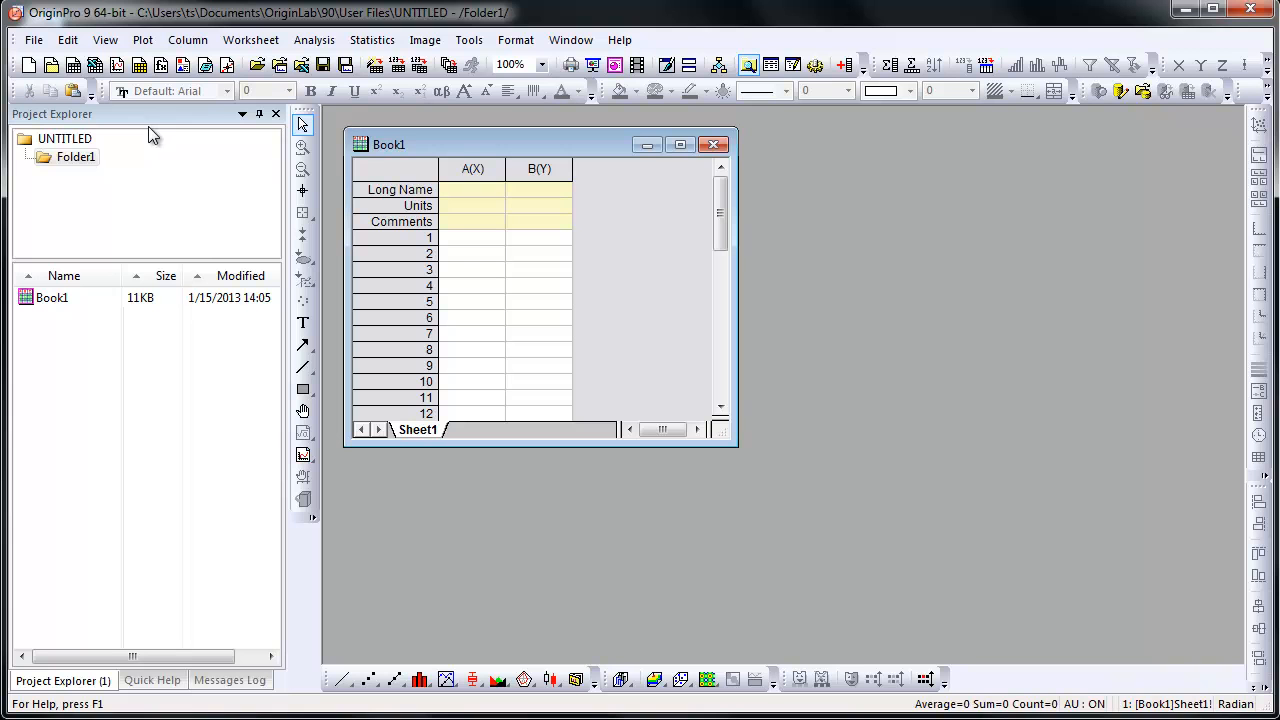
# Step: Start On-line license deactivation from the Help menu and connect to OriginLab
pyautogui.click(618, 40)
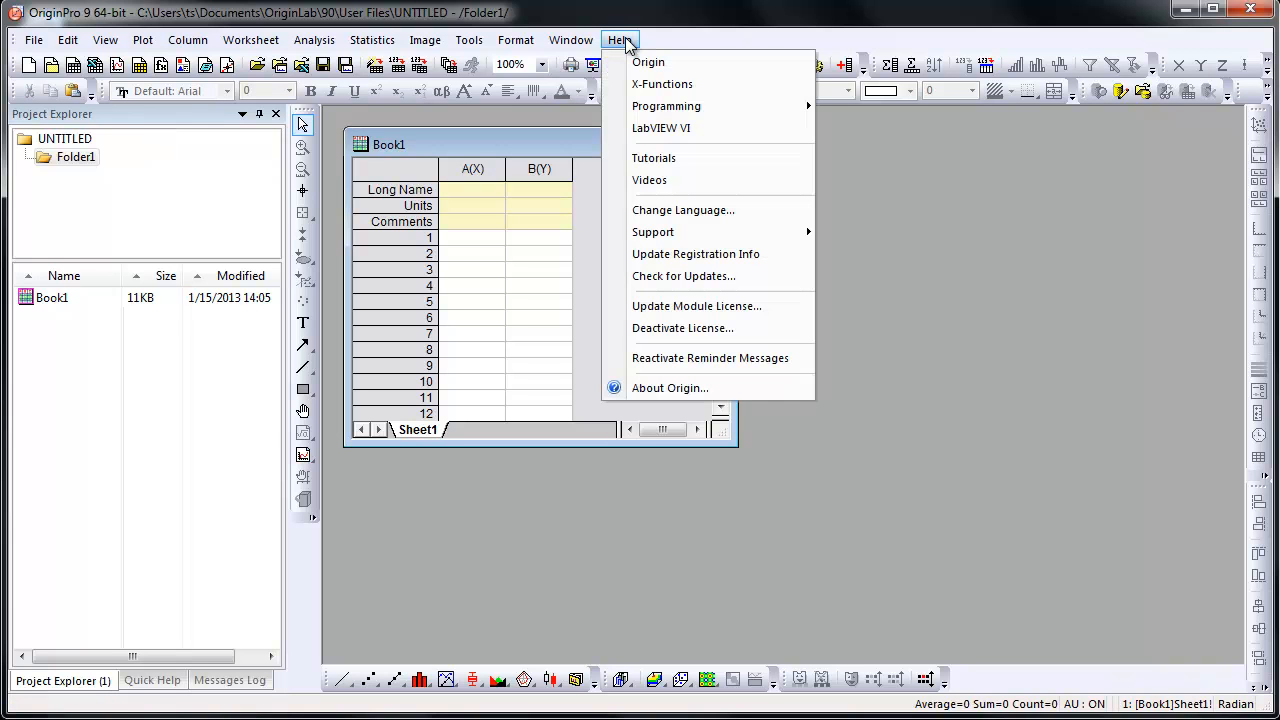
pyautogui.moveTo(696, 306)
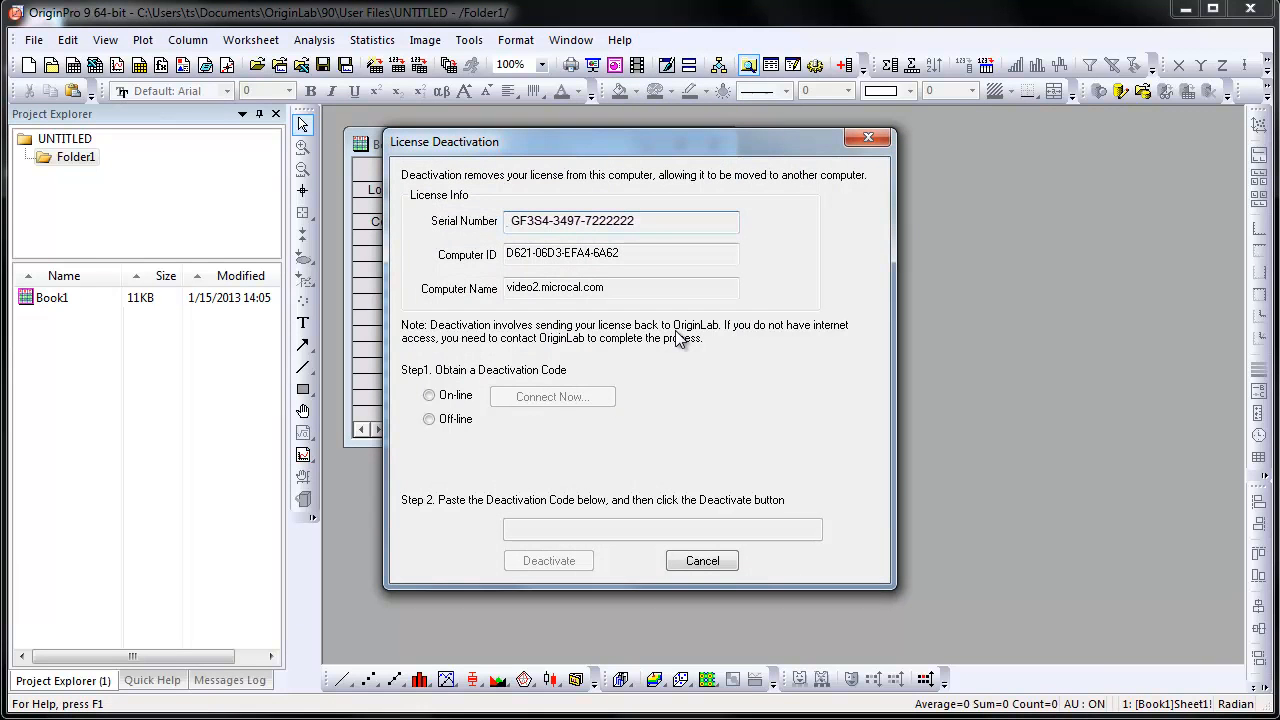
pyautogui.click(429, 395)
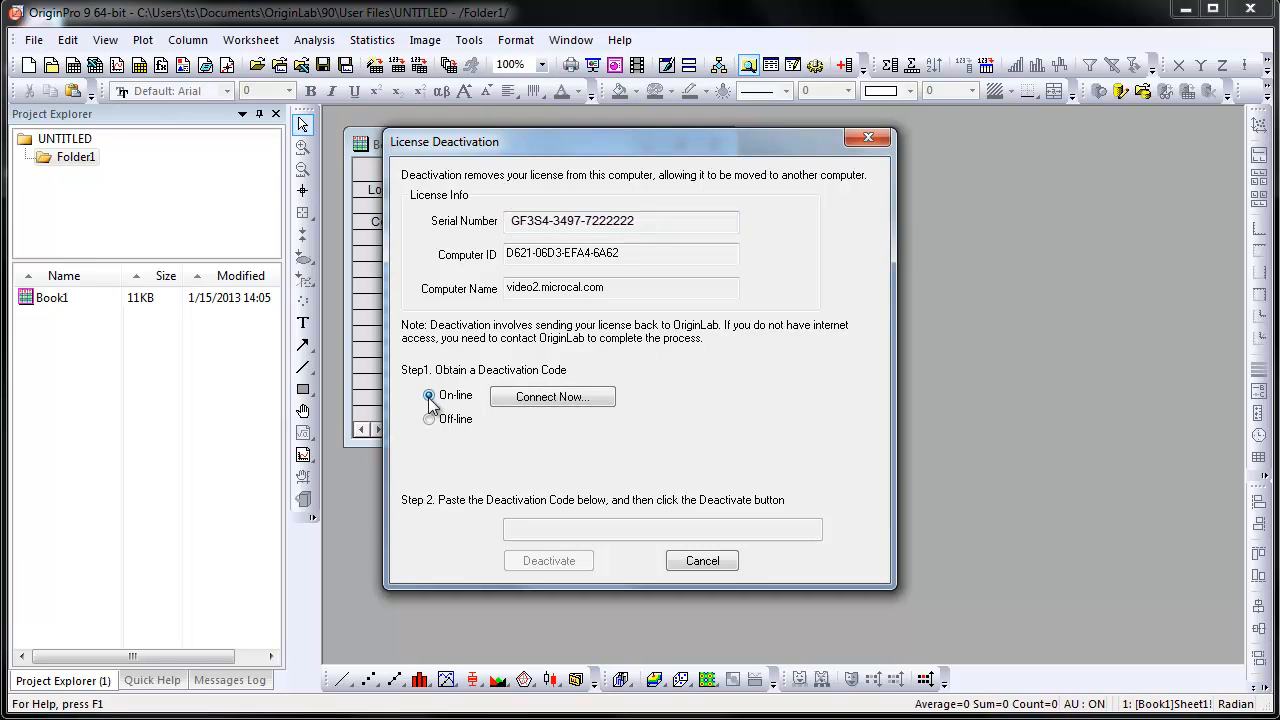
pyautogui.moveTo(551, 397)
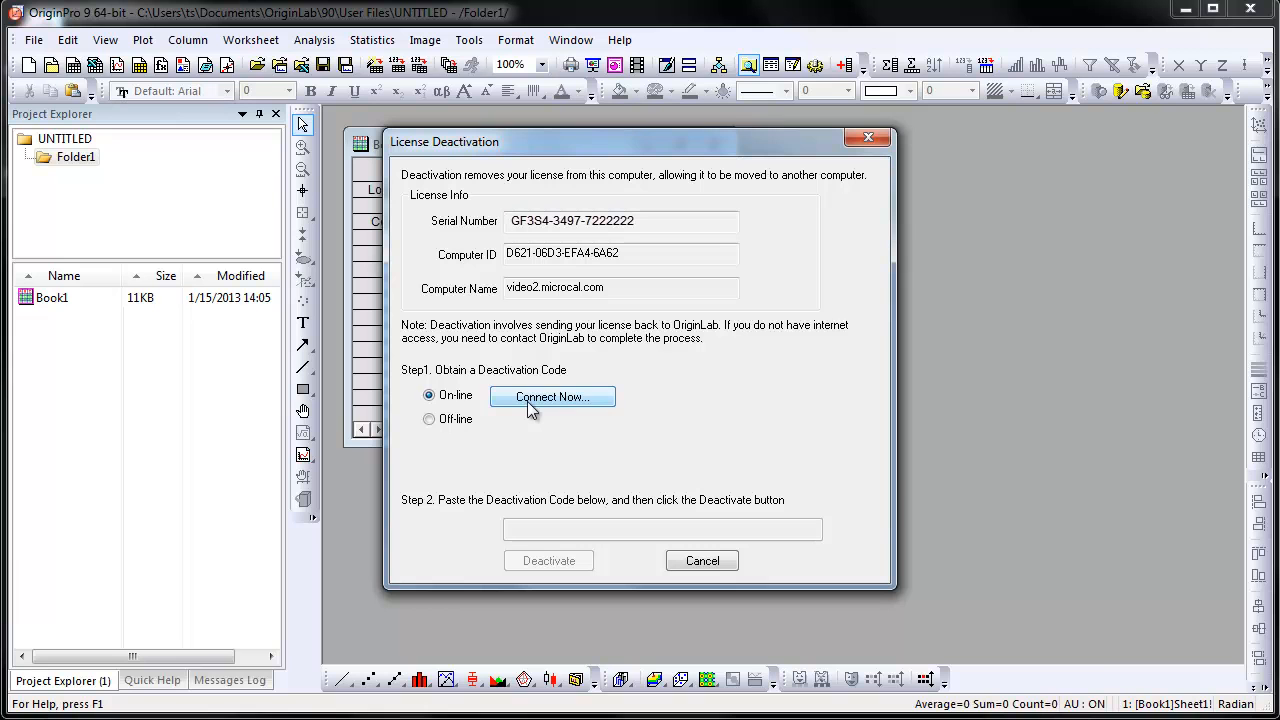
pyautogui.click(551, 396)
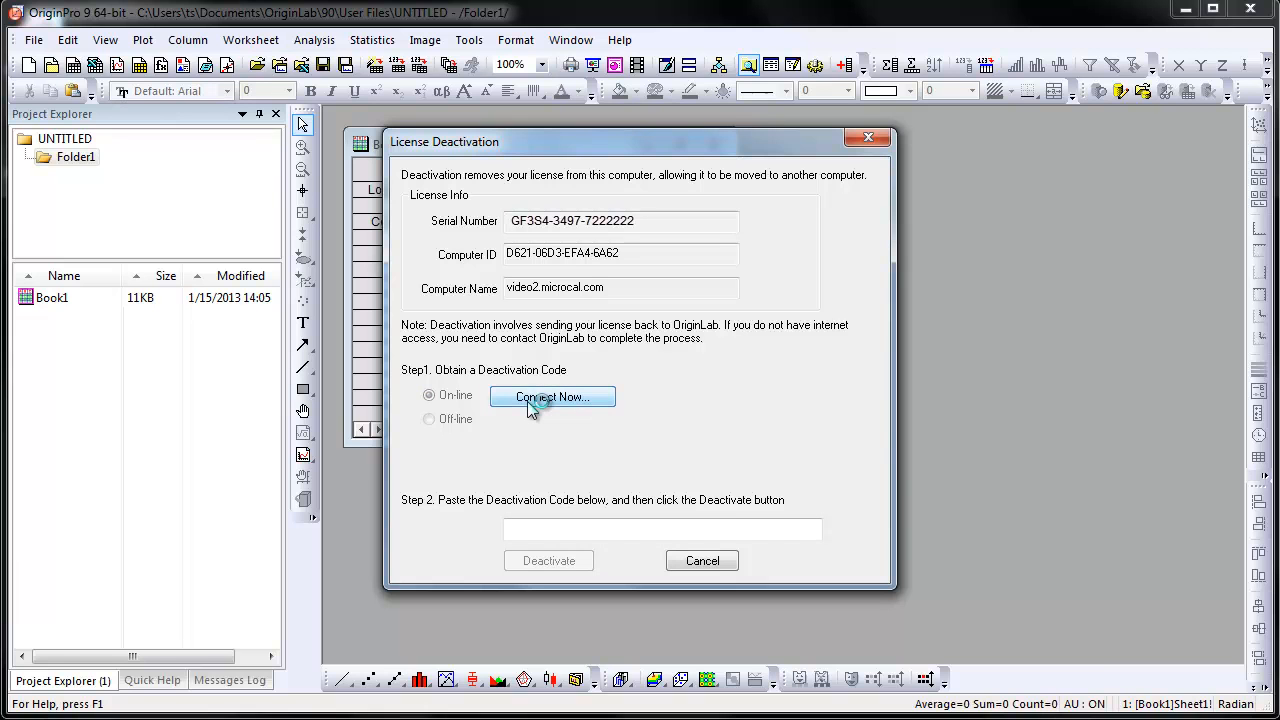
pyautogui.click(551, 397)
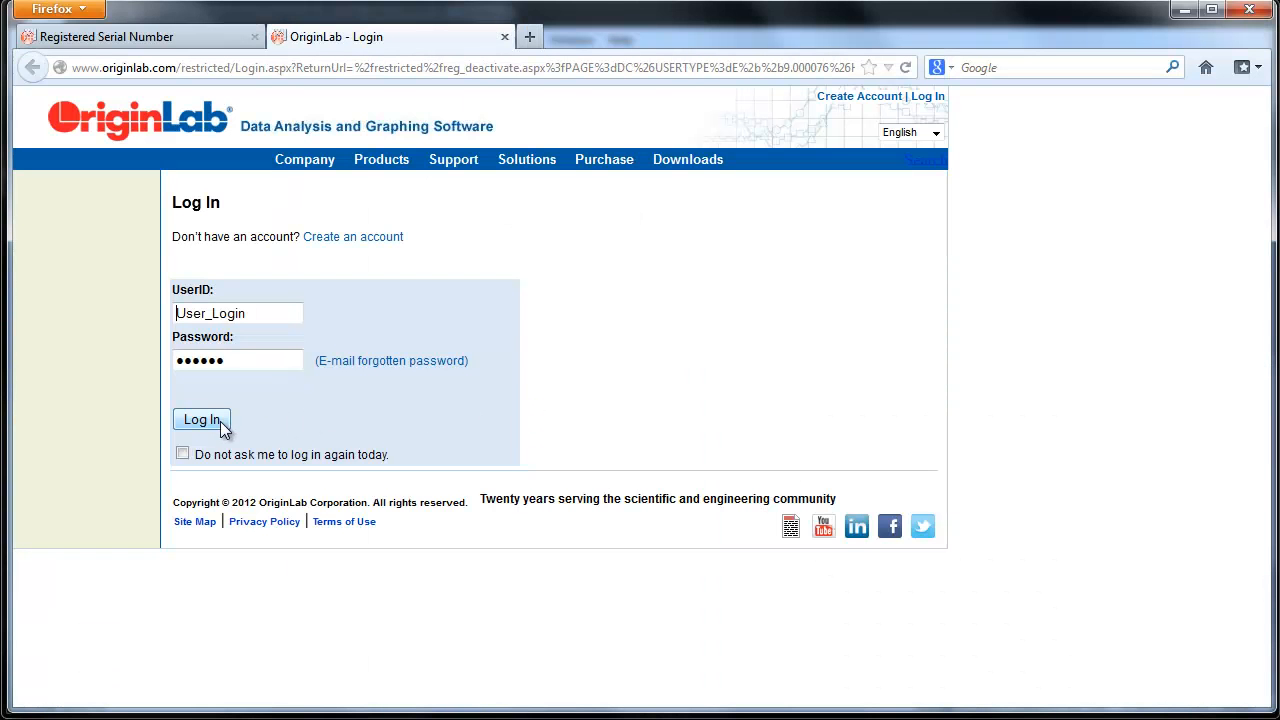
pyautogui.click(201, 419)
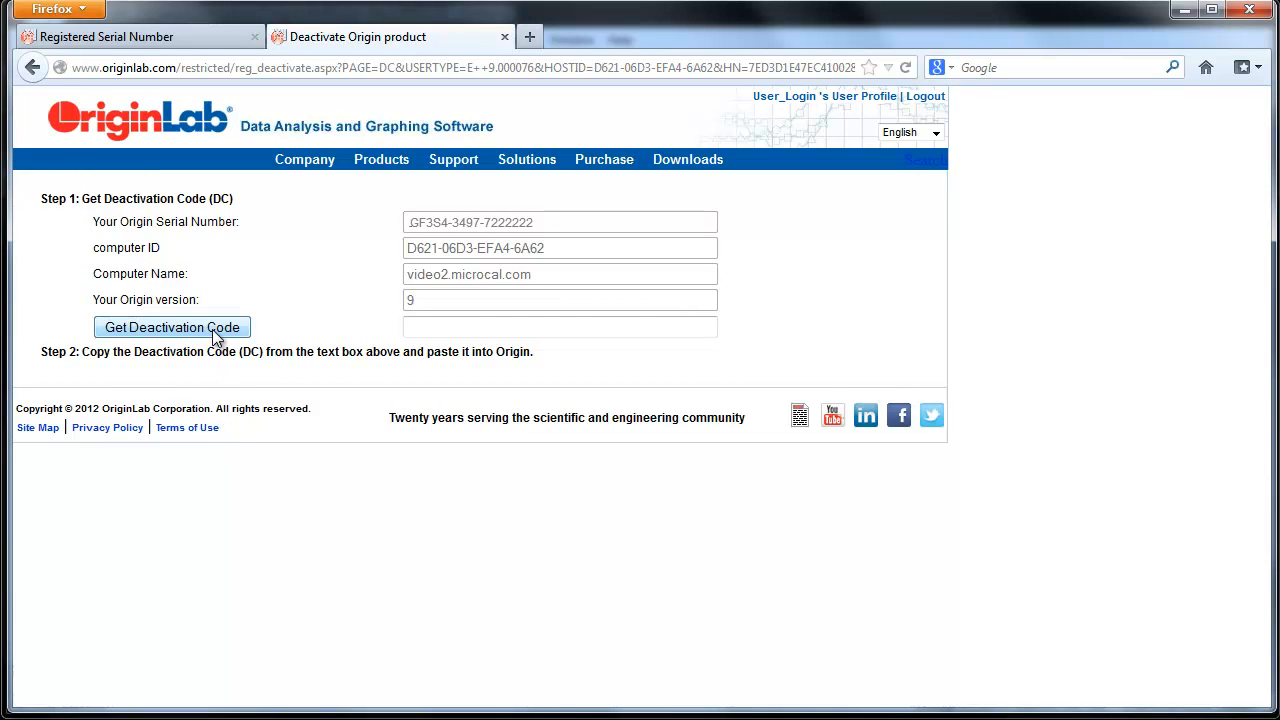
pyautogui.click(171, 327)
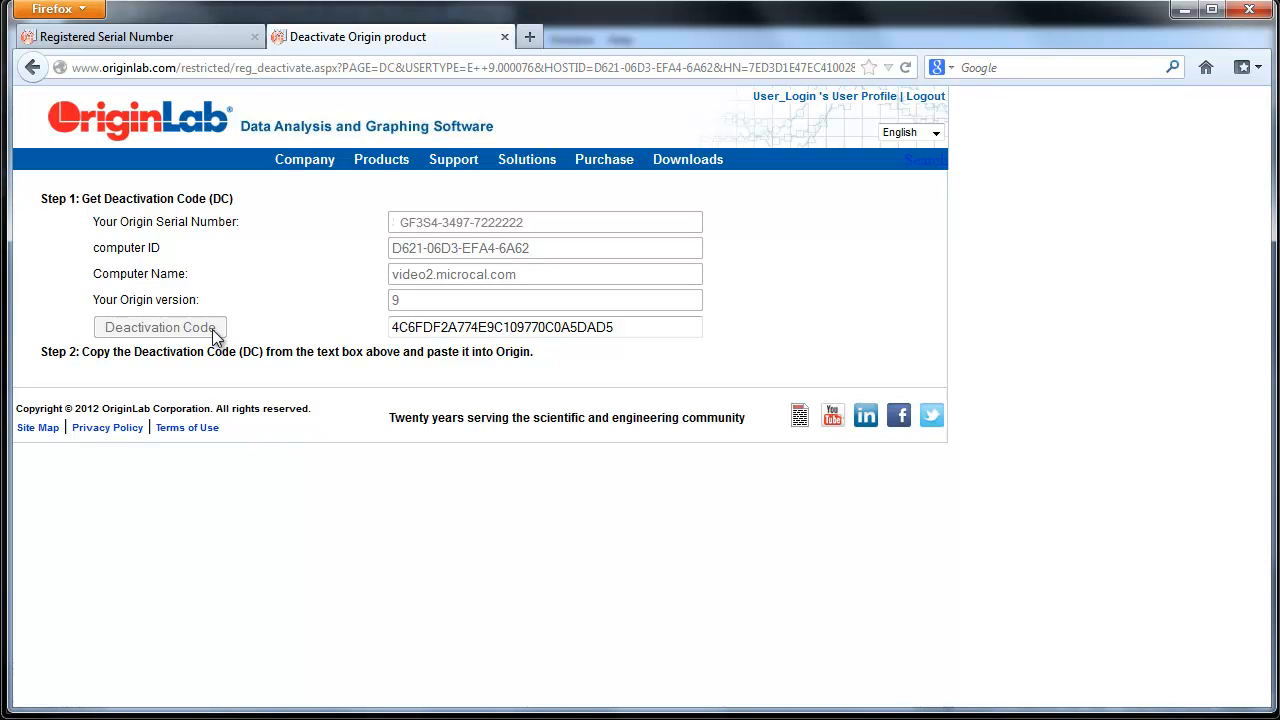
pyautogui.moveTo(278, 337)
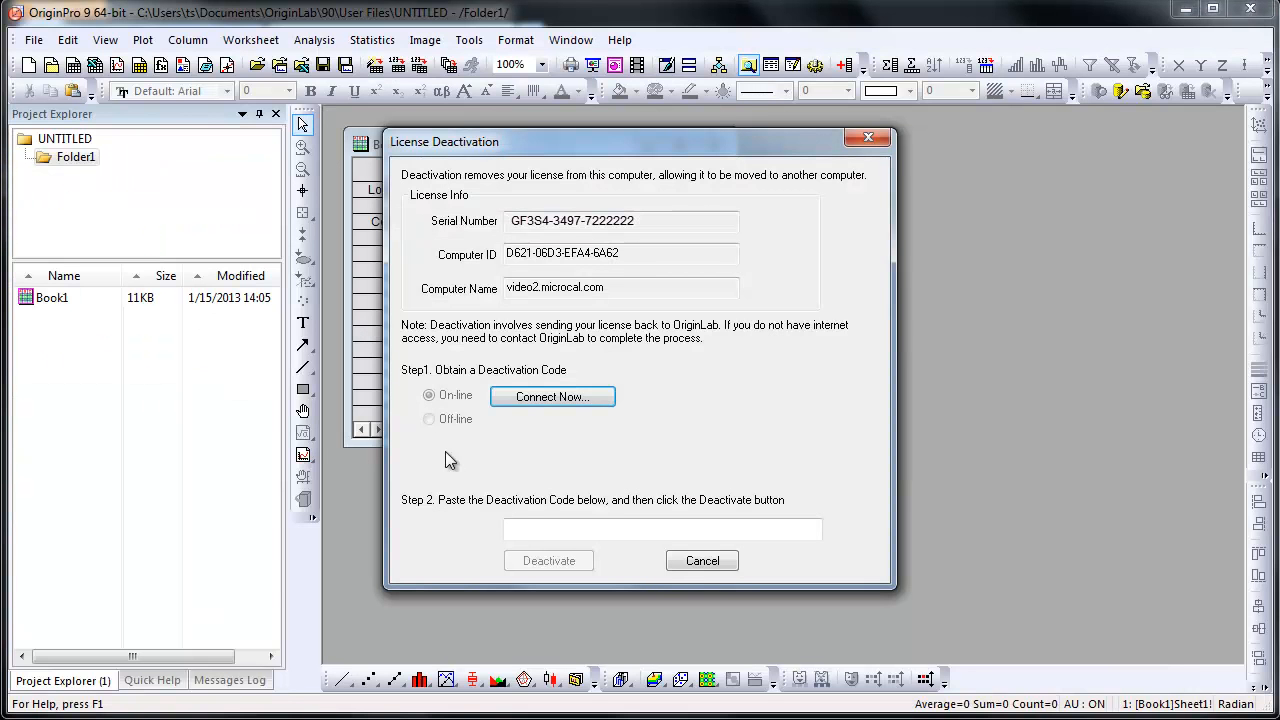
pyautogui.click(662, 529)
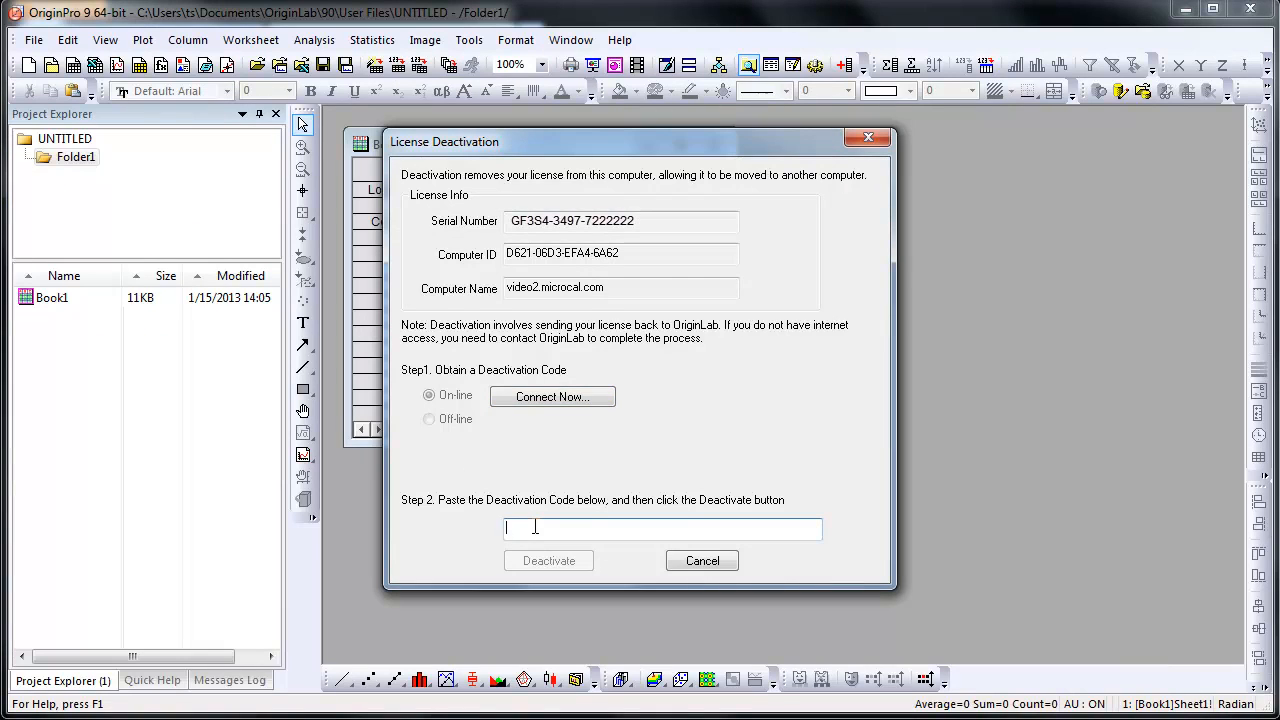
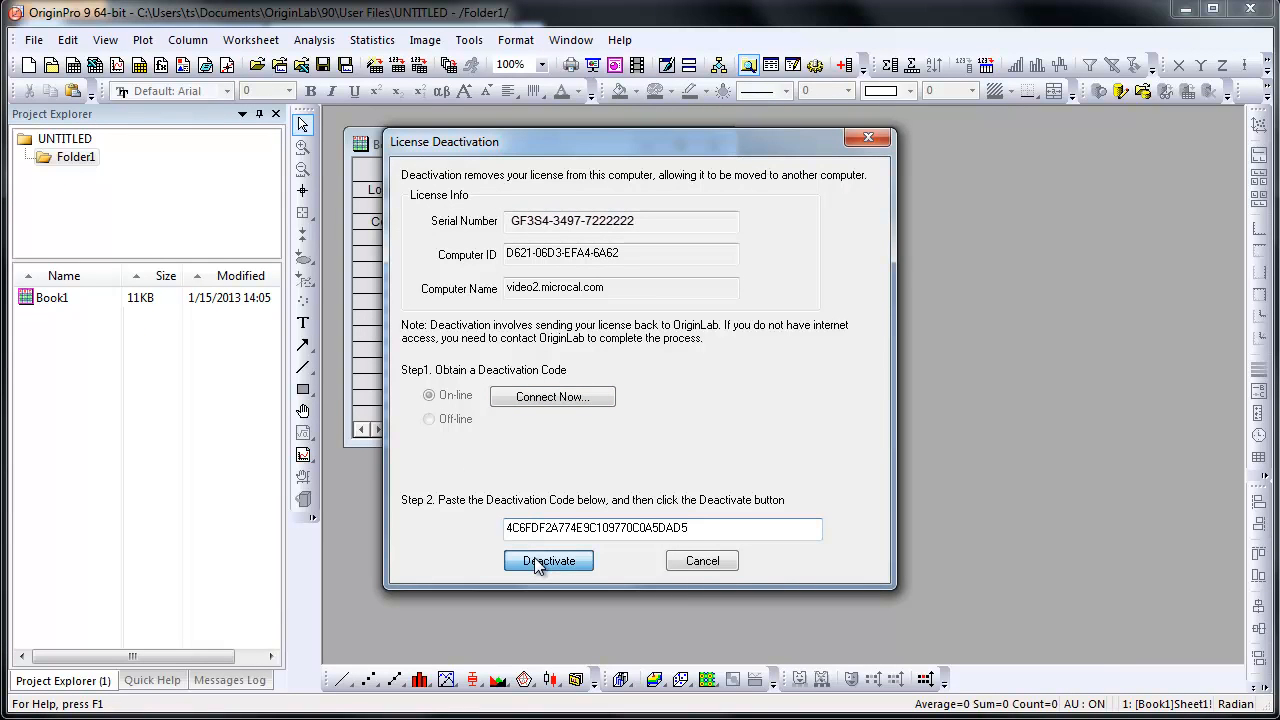
pyautogui.click(548, 560)
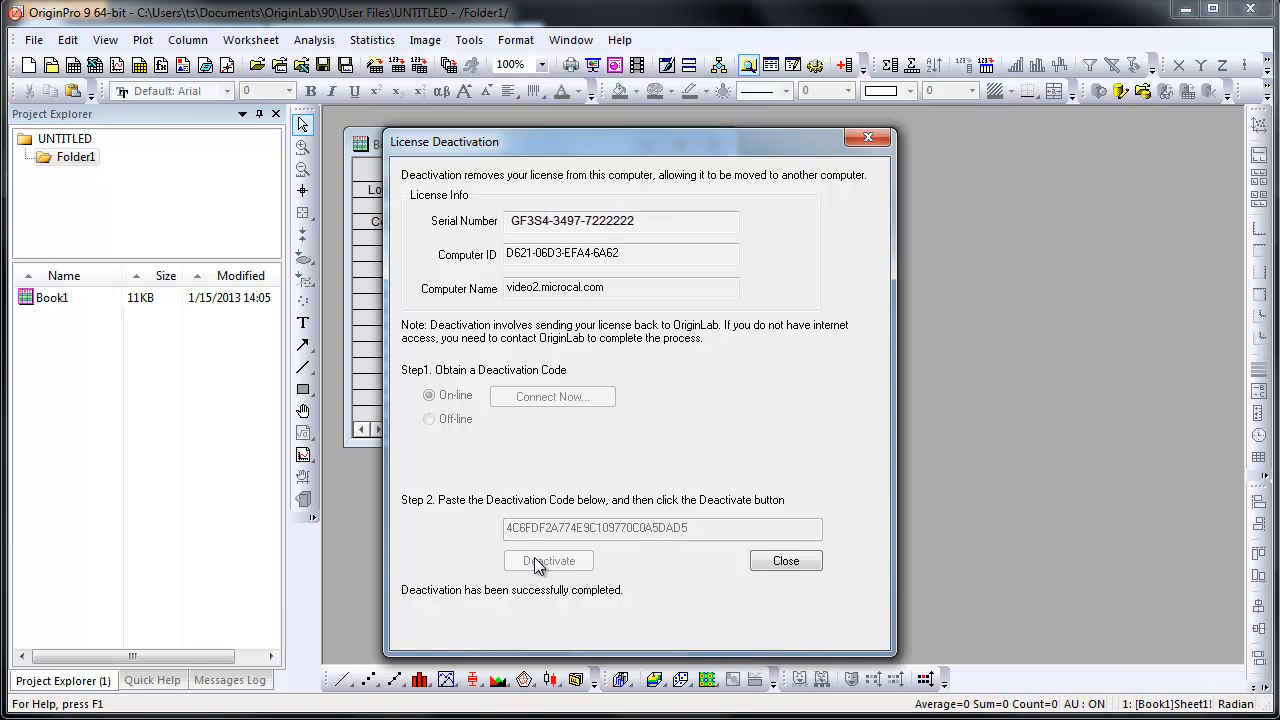
pyautogui.moveTo(738, 566)
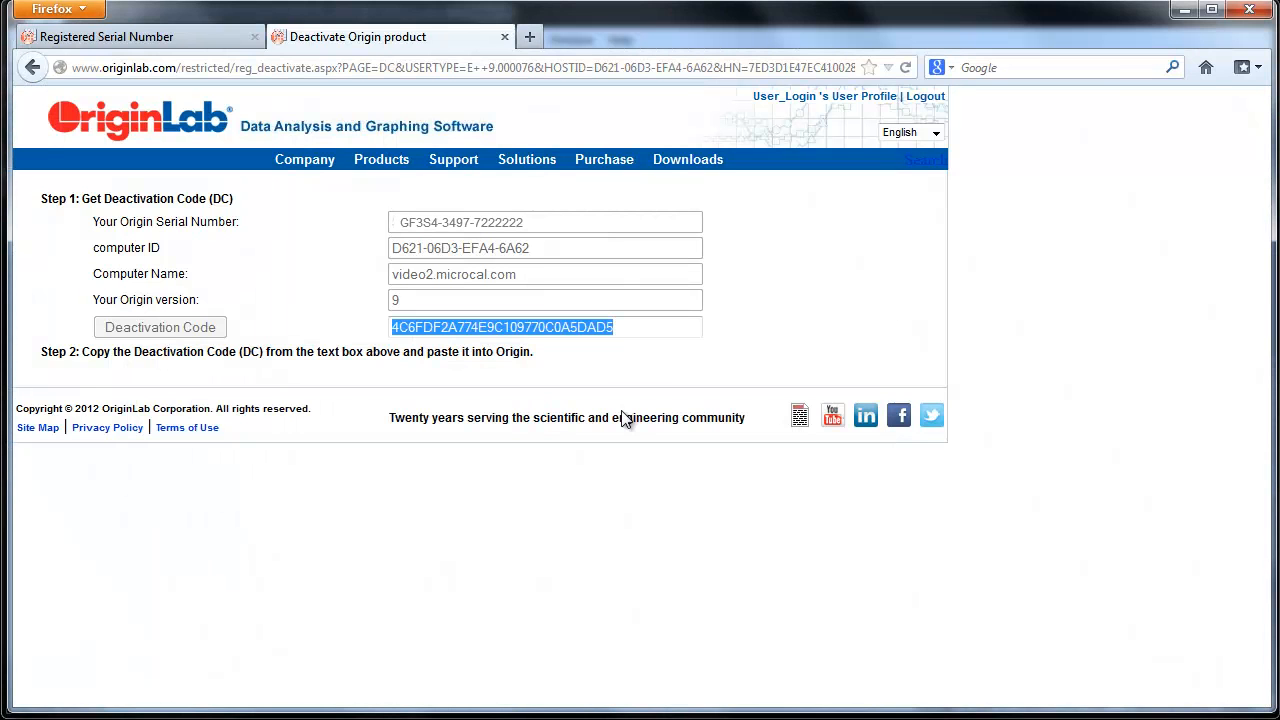
pyautogui.moveTo(760, 175)
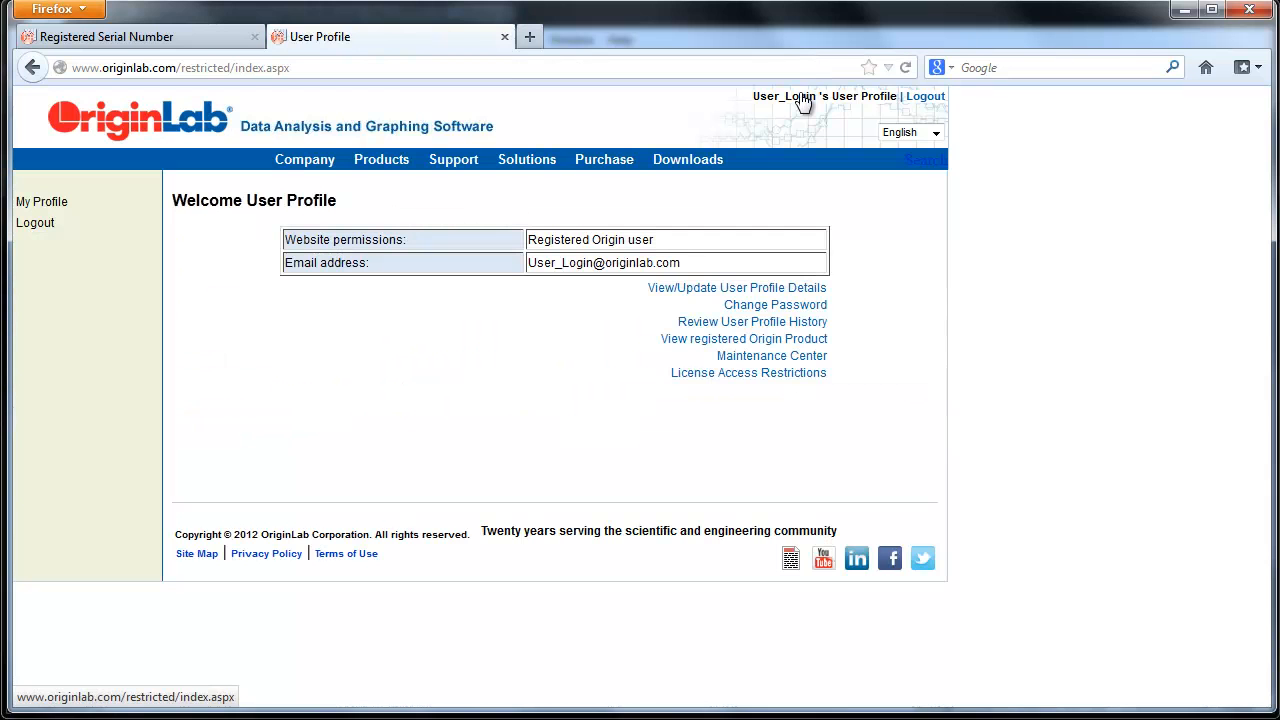
# Step: Open the registered Origin products list on the OriginLab account
pyautogui.click(743, 338)
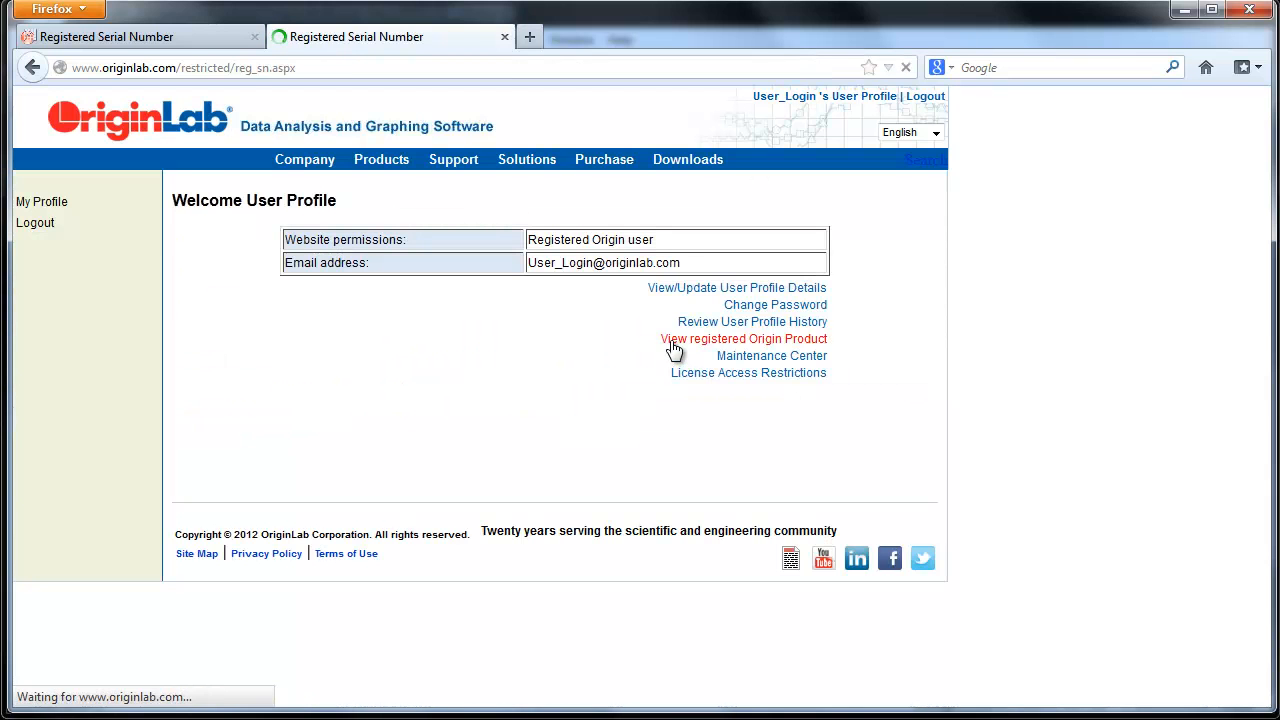
pyautogui.click(744, 338)
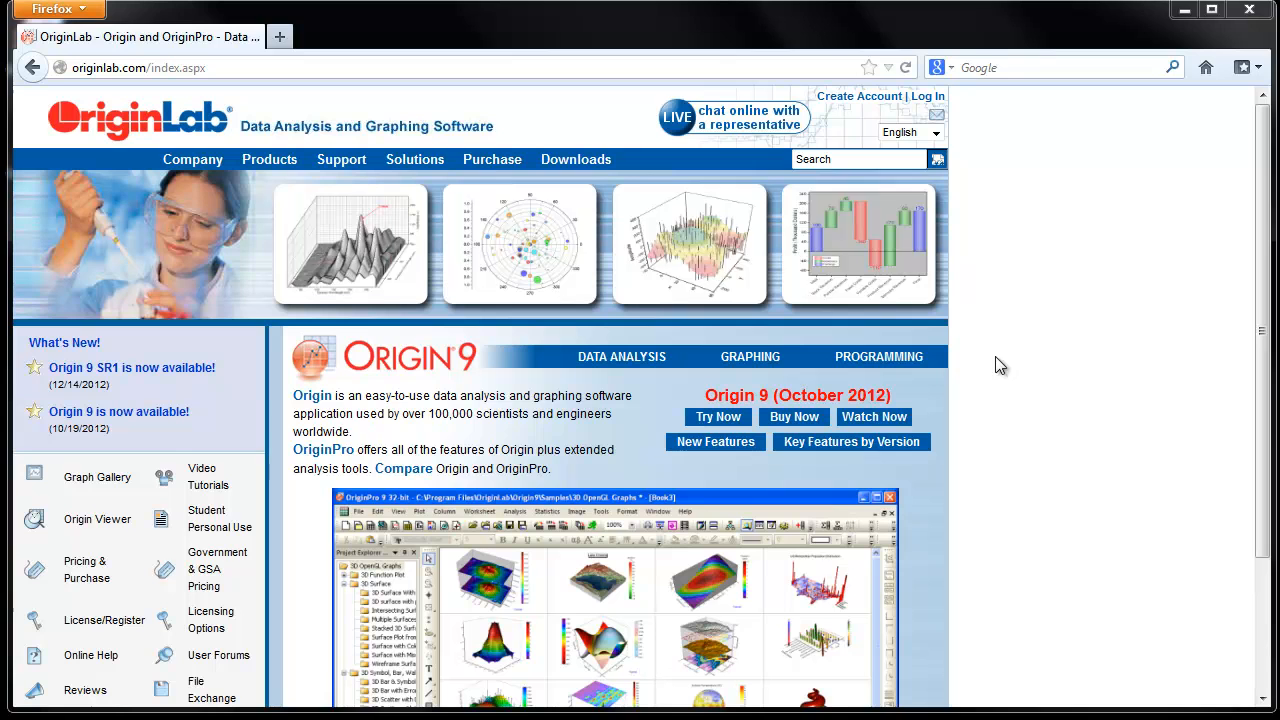
# Step: Sign back into the OriginLab account with the saved credentials
pyautogui.click(927, 96)
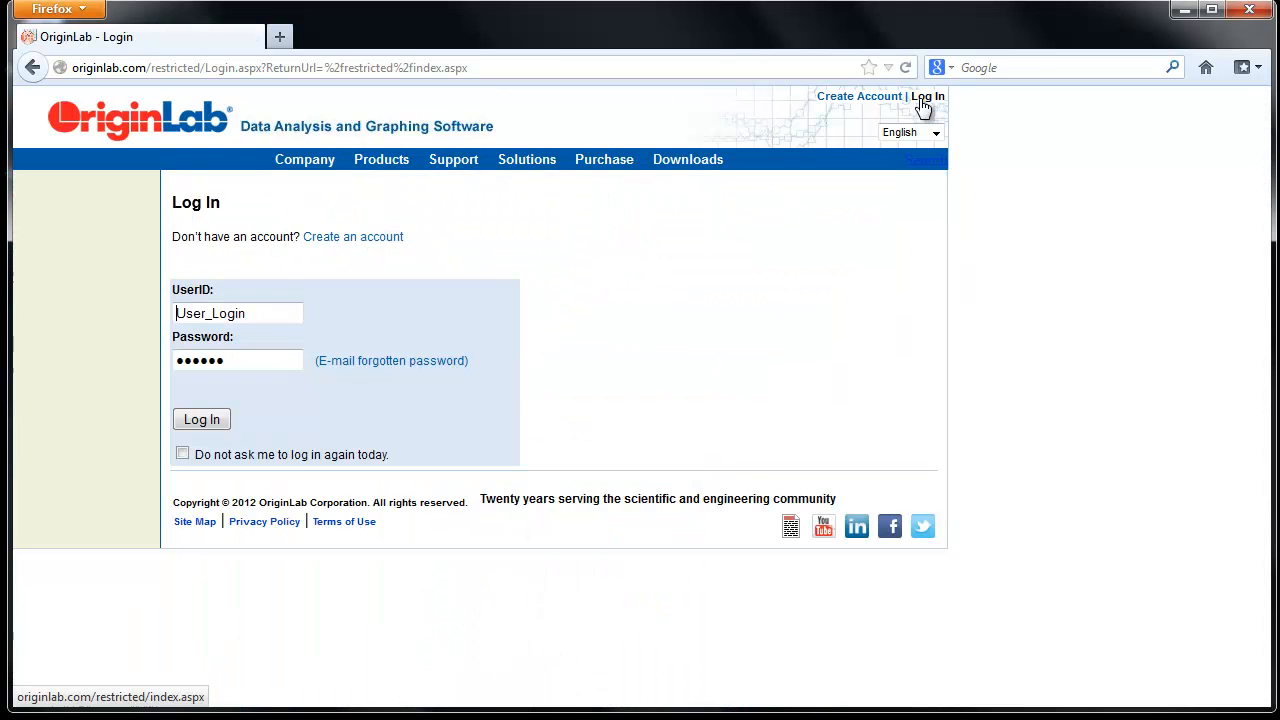
pyautogui.click(201, 419)
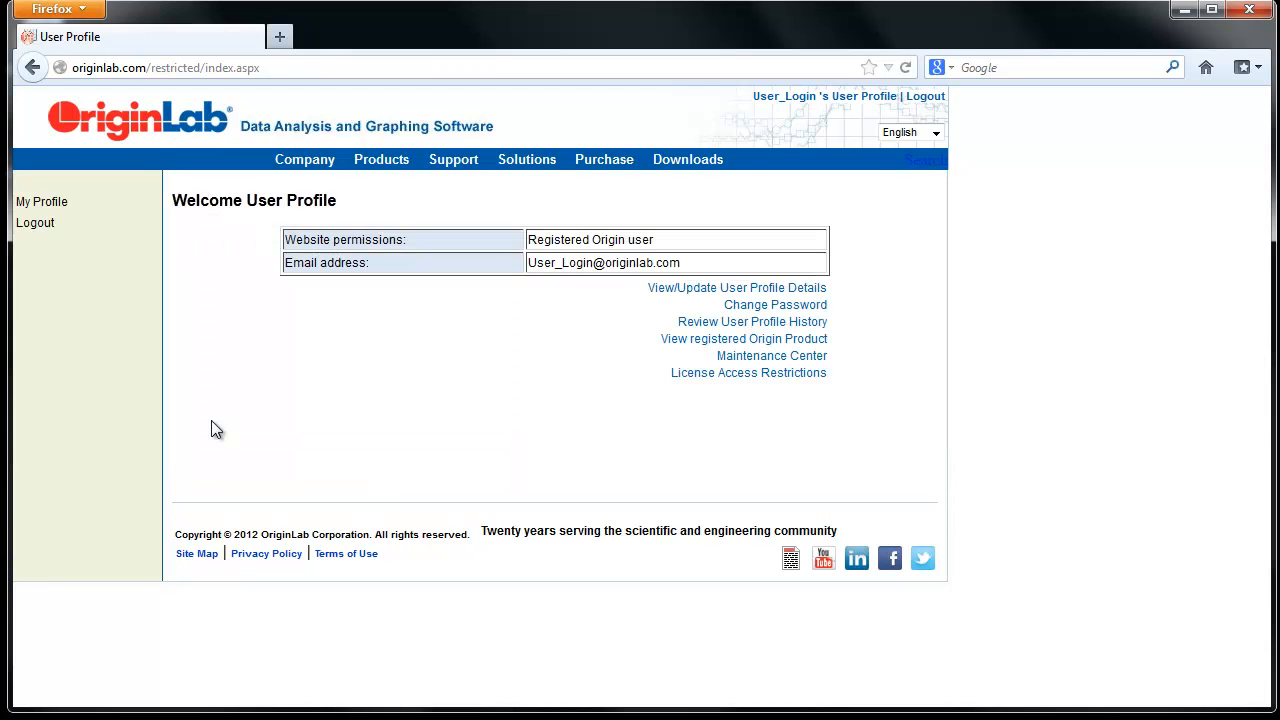
pyautogui.click(743, 338)
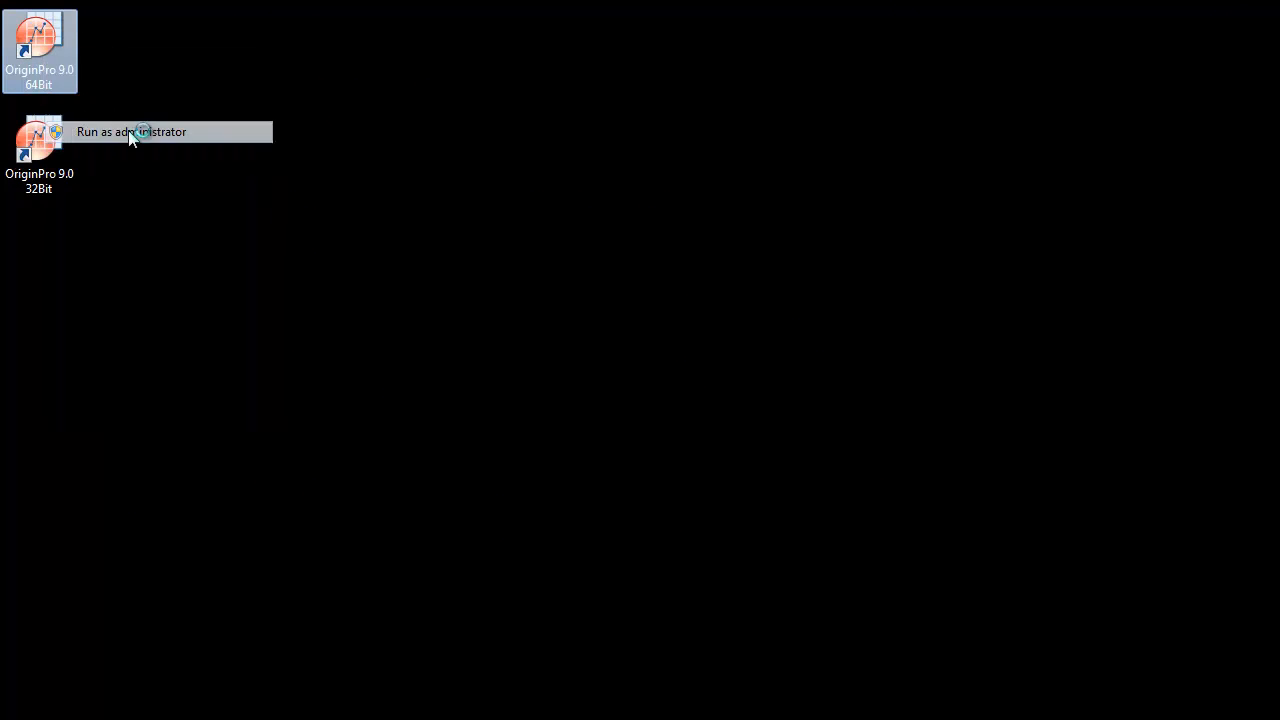
# Step: Relaunch OriginPro as administrator and set Help > Deactivate License to Off-line
pyautogui.click(131, 131)
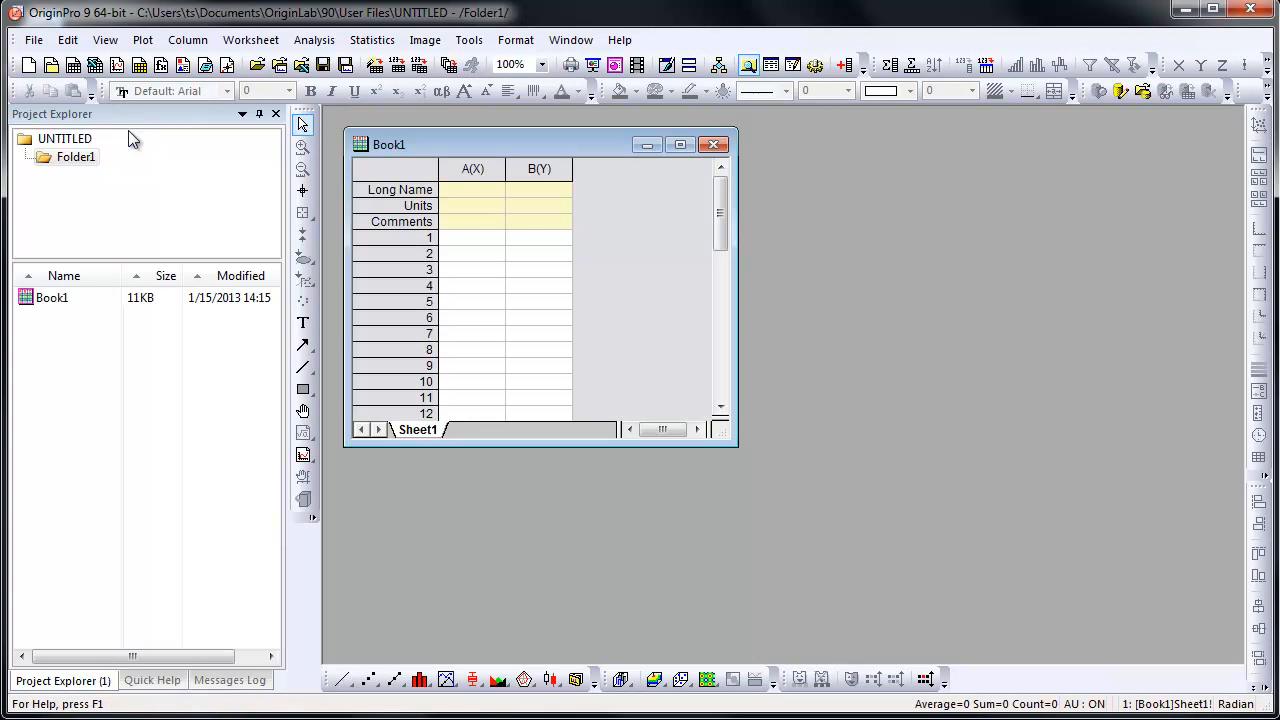
pyautogui.click(619, 40)
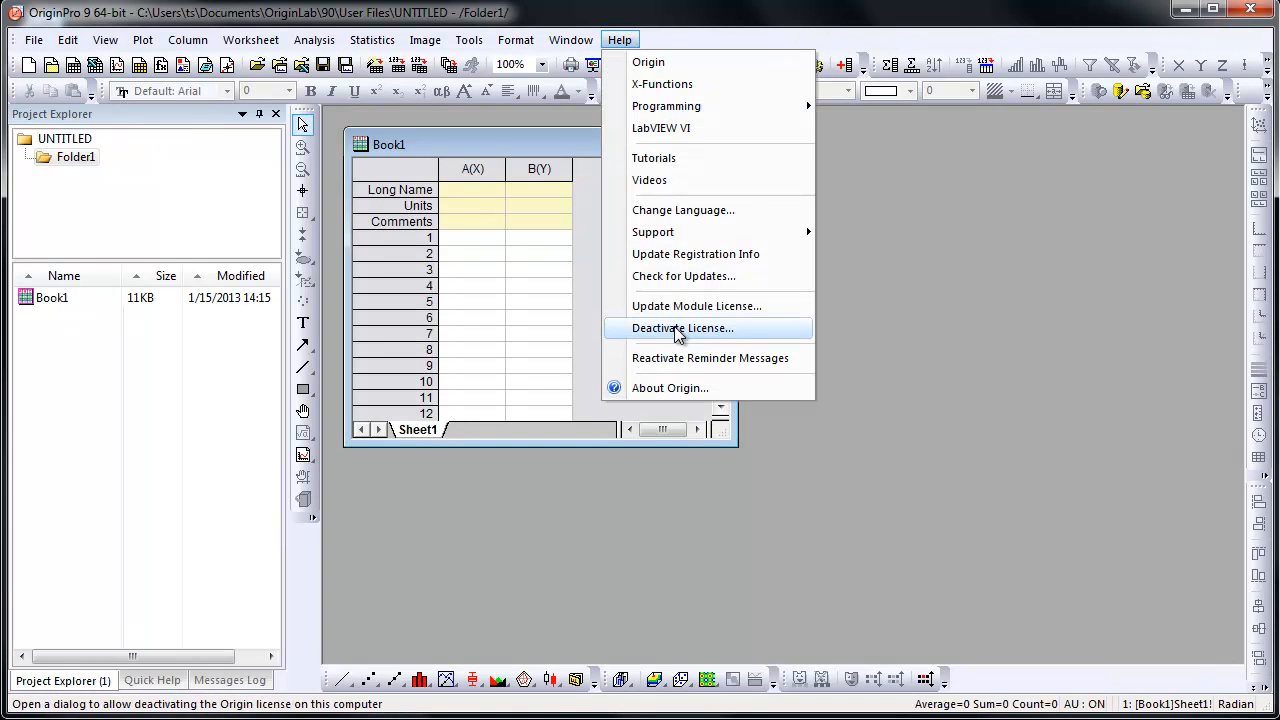
pyautogui.click(683, 328)
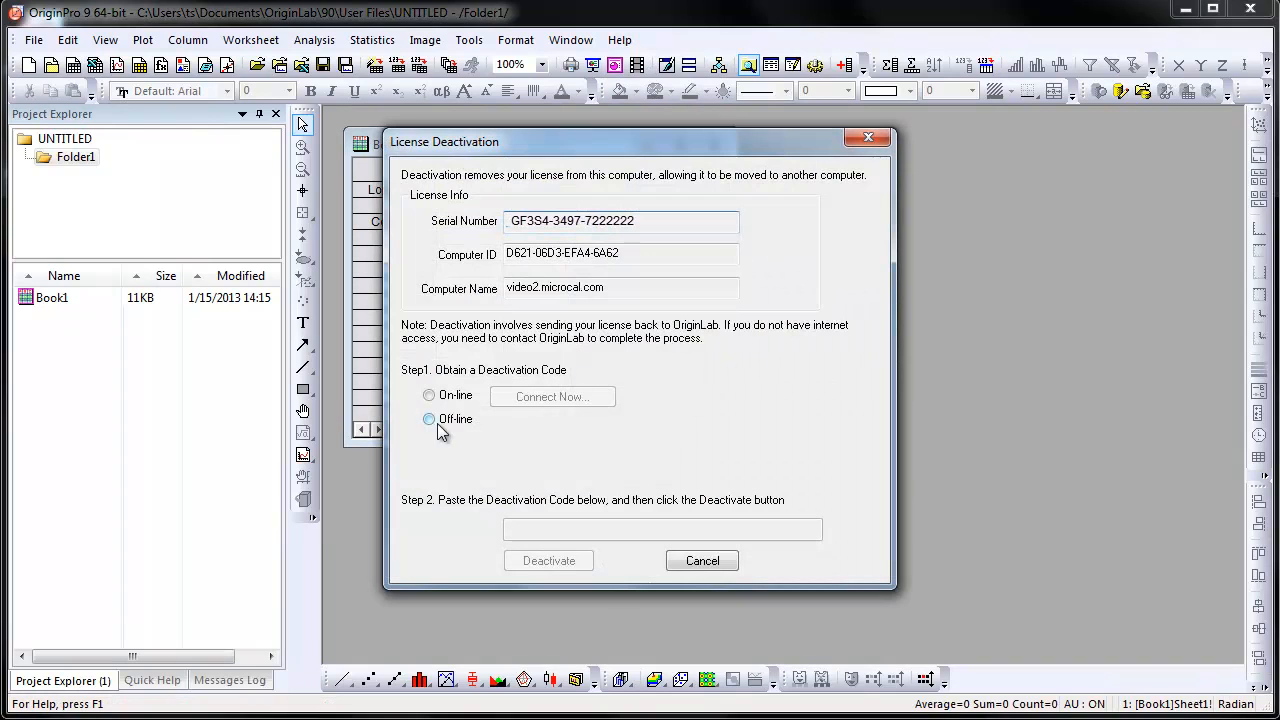
pyautogui.click(429, 419)
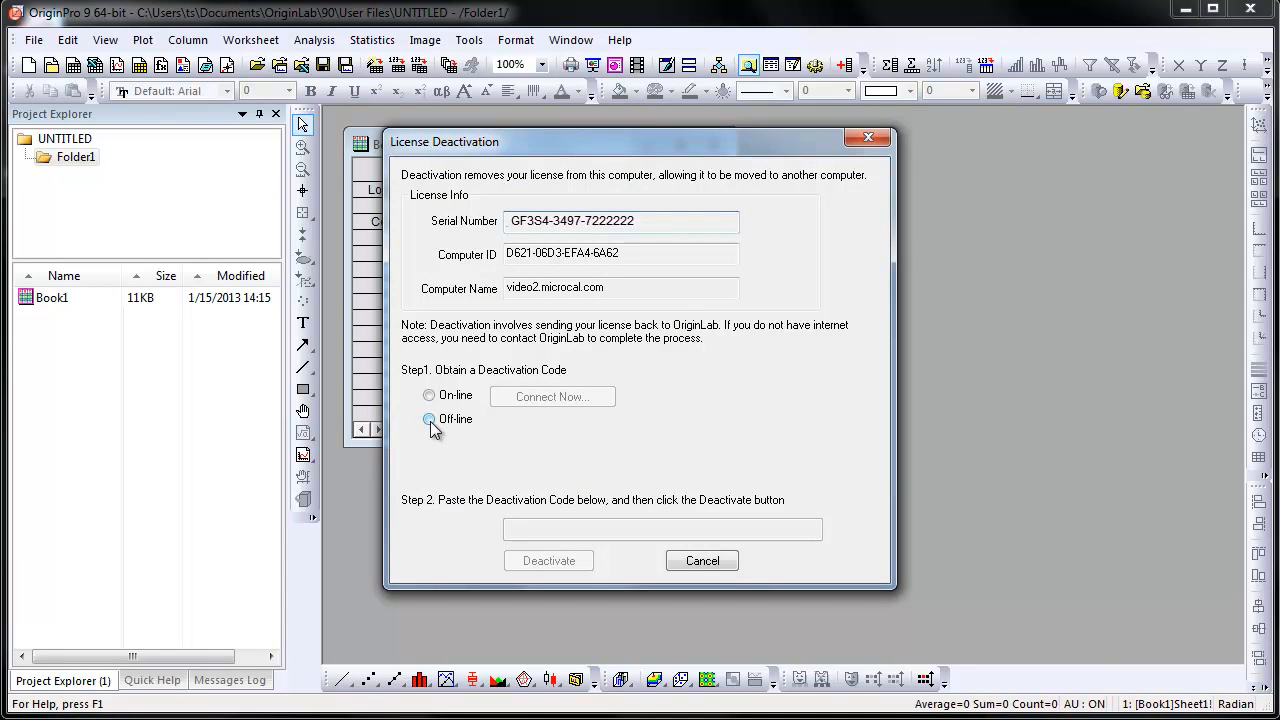
pyautogui.click(429, 419)
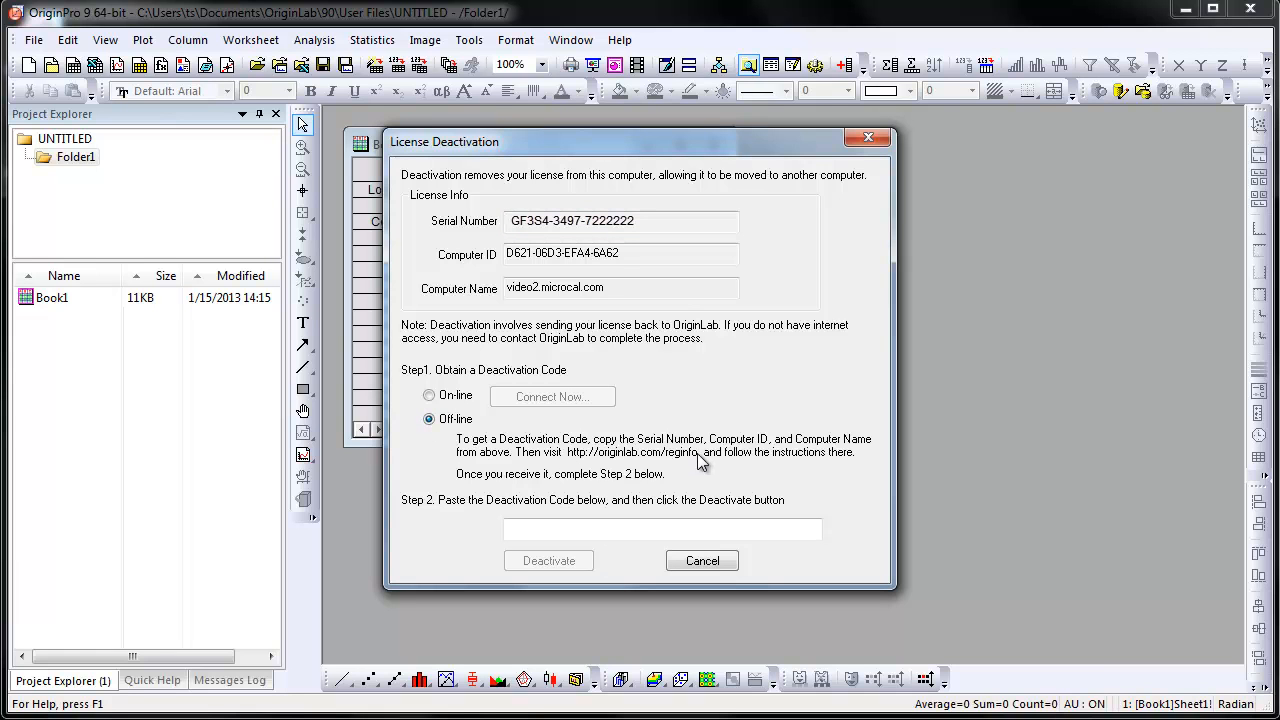
pyautogui.moveTo(614, 468)
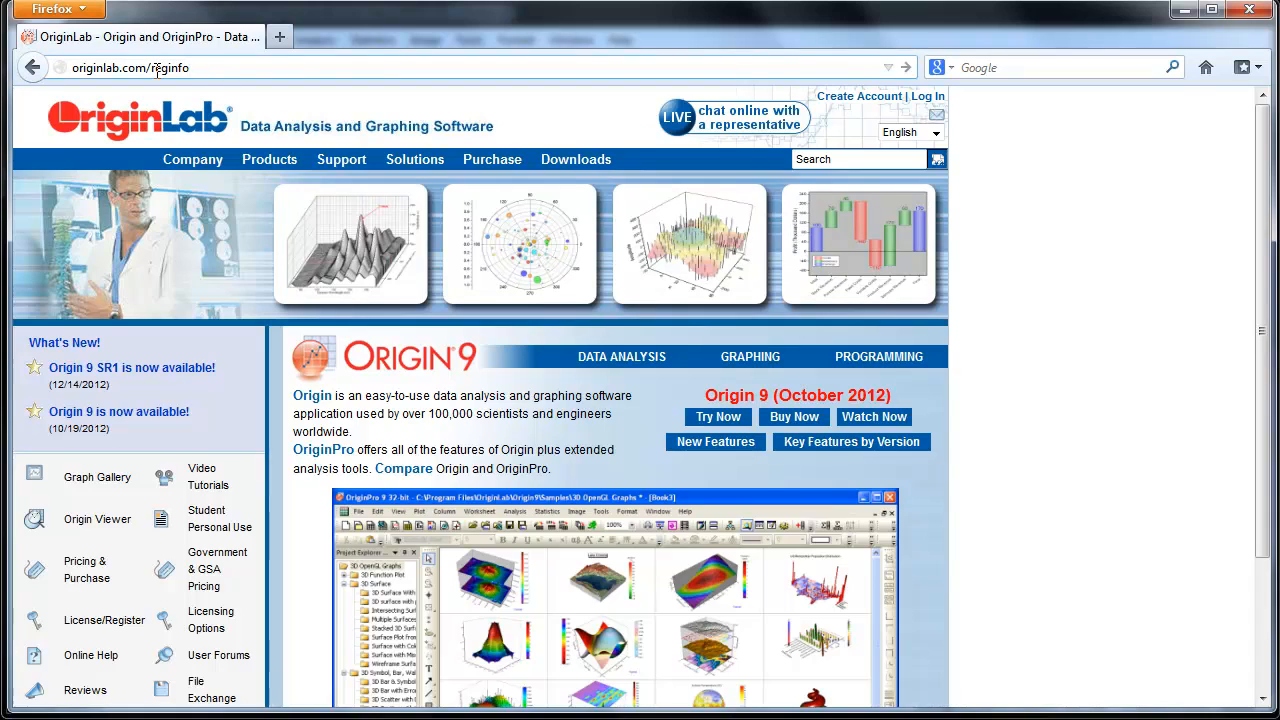
pyautogui.click(927, 96)
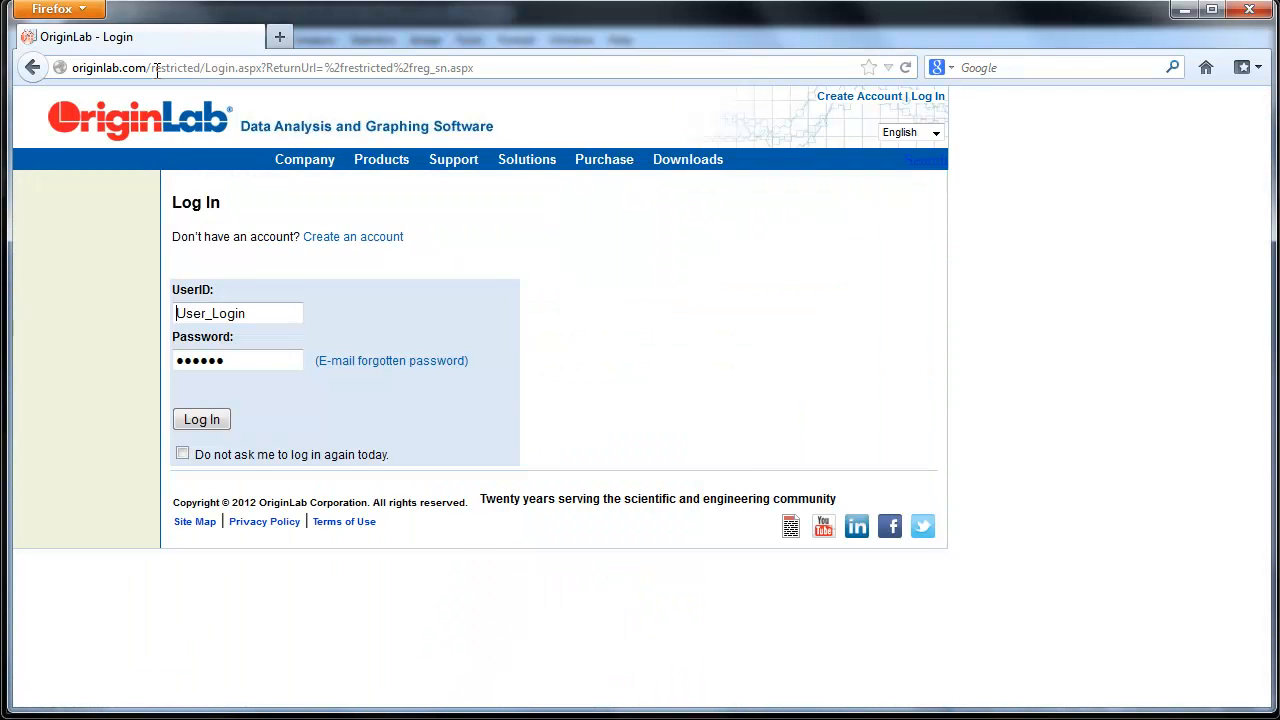
pyautogui.click(201, 419)
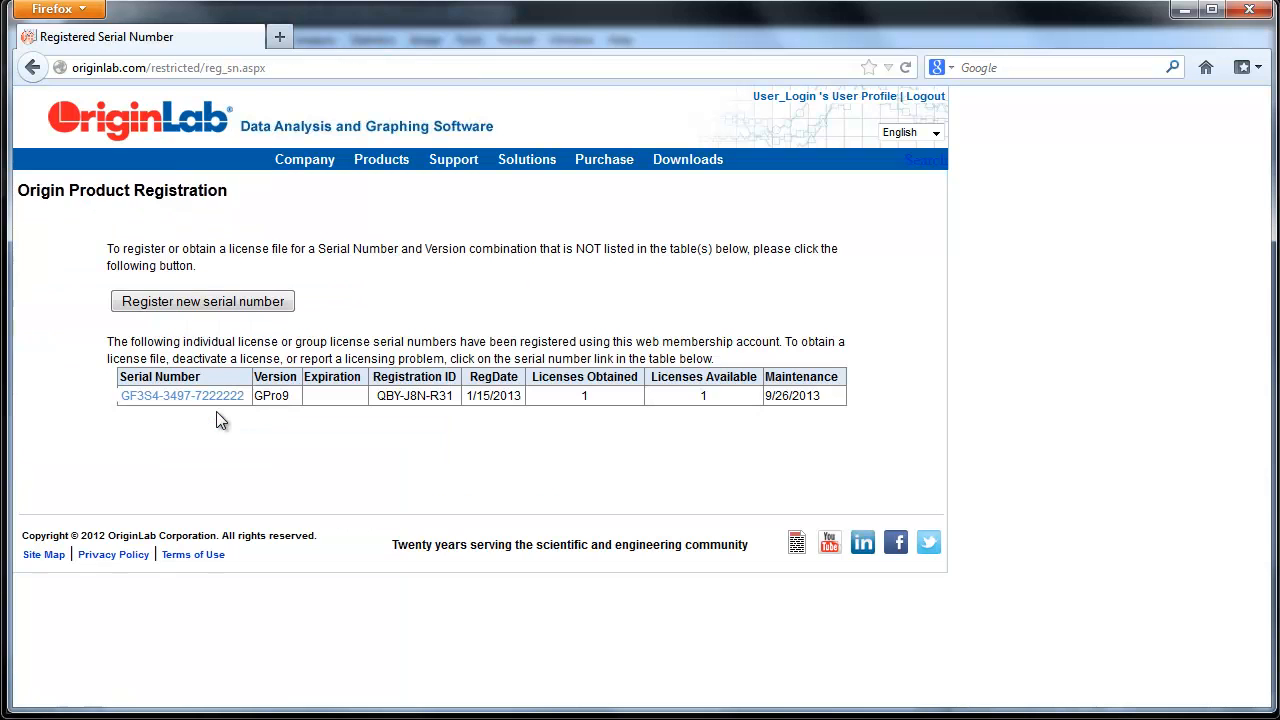
pyautogui.moveTo(200, 395)
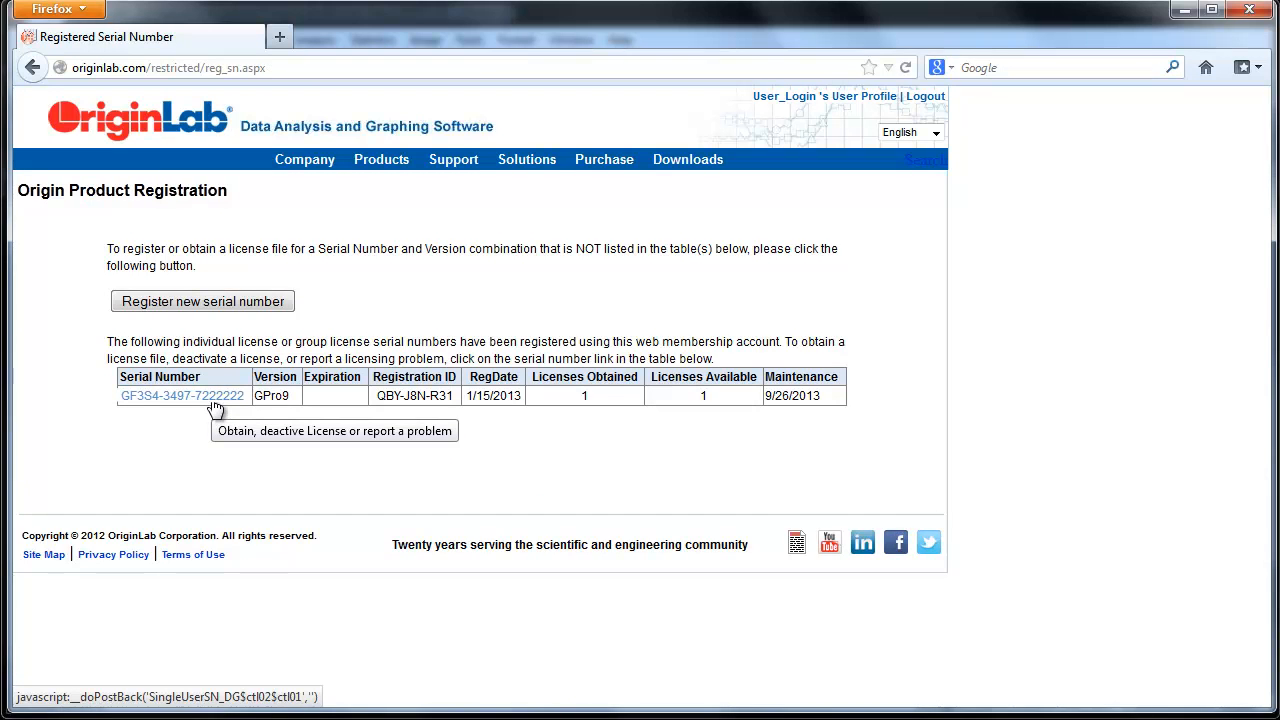
pyautogui.click(182, 395)
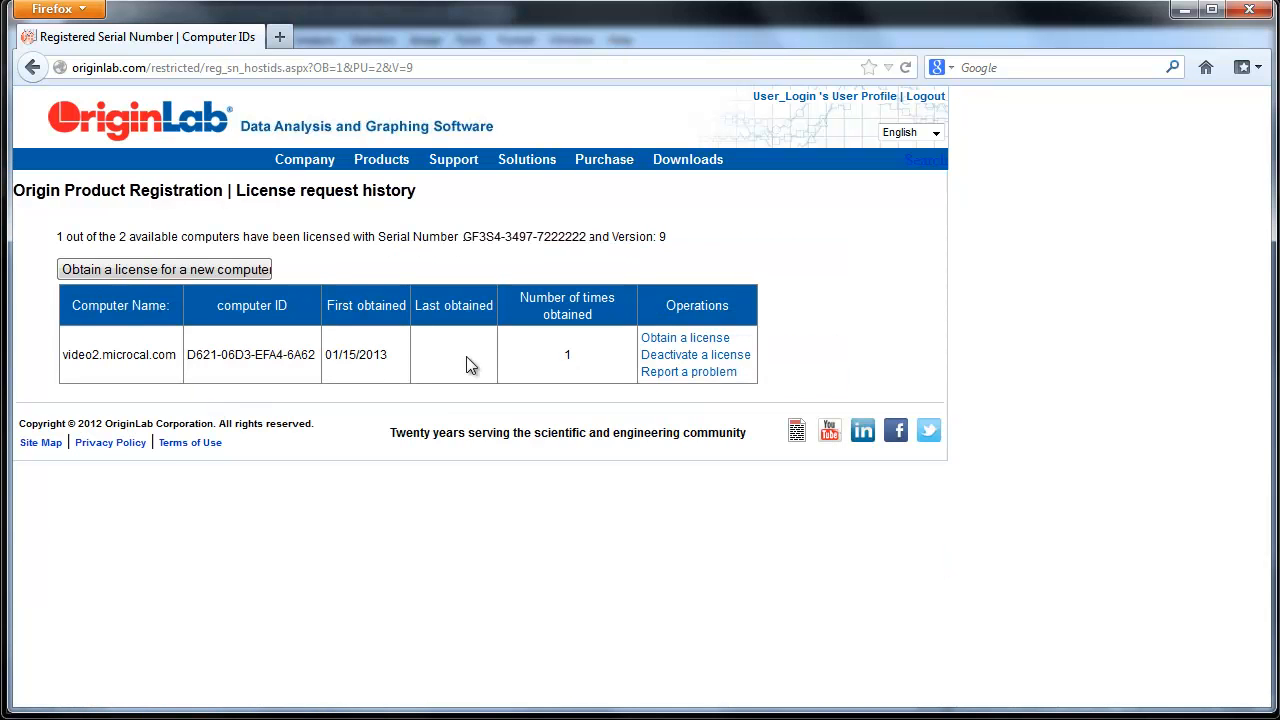
pyautogui.click(695, 354)
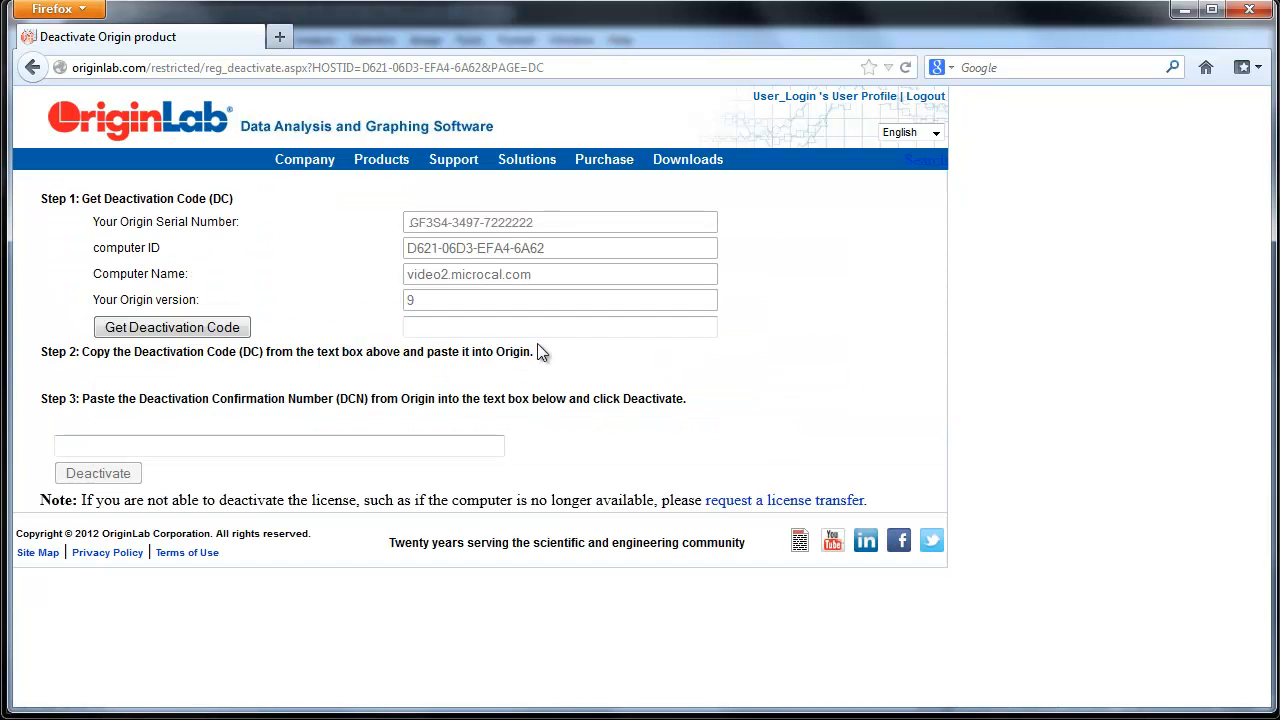
pyautogui.click(172, 327)
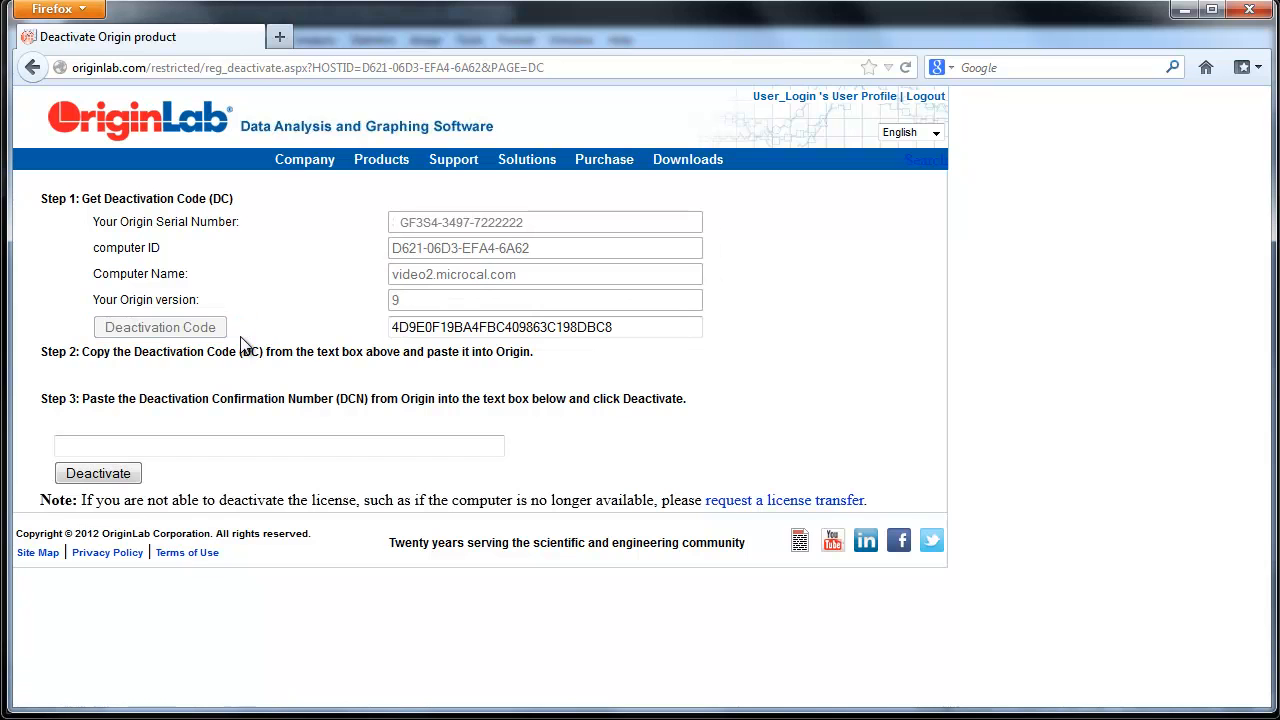
pyautogui.moveTo(677, 337)
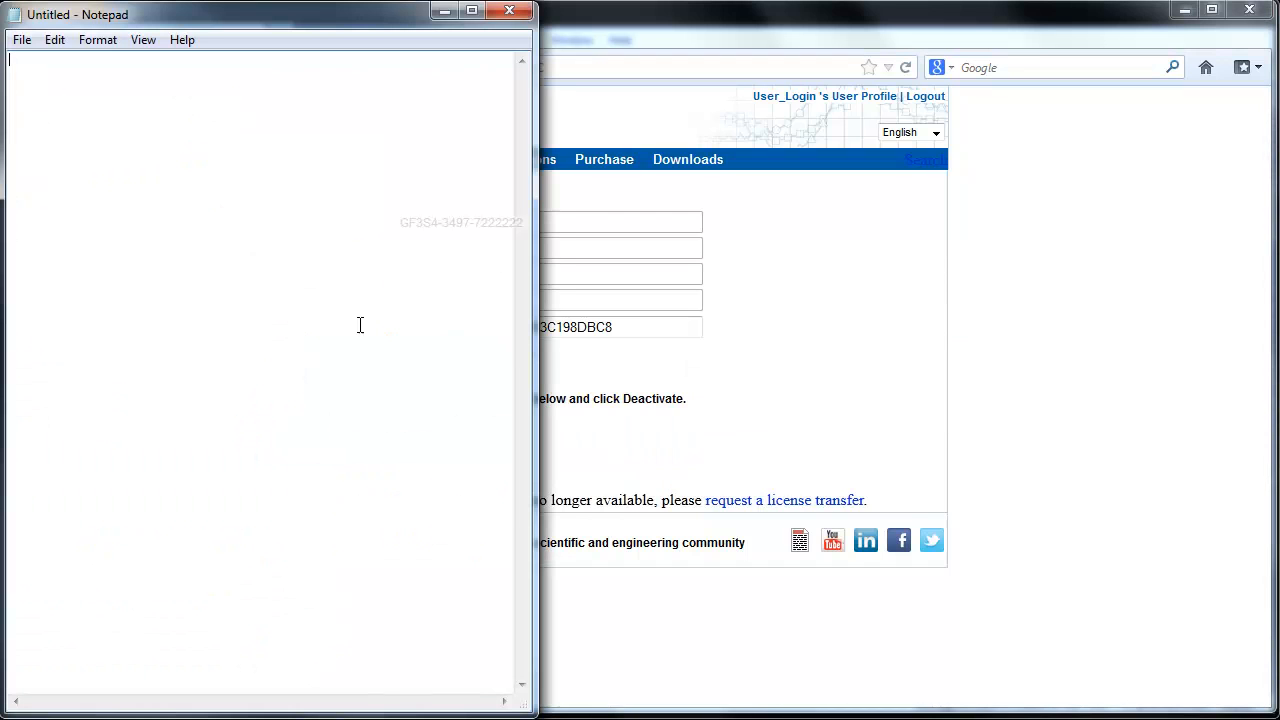
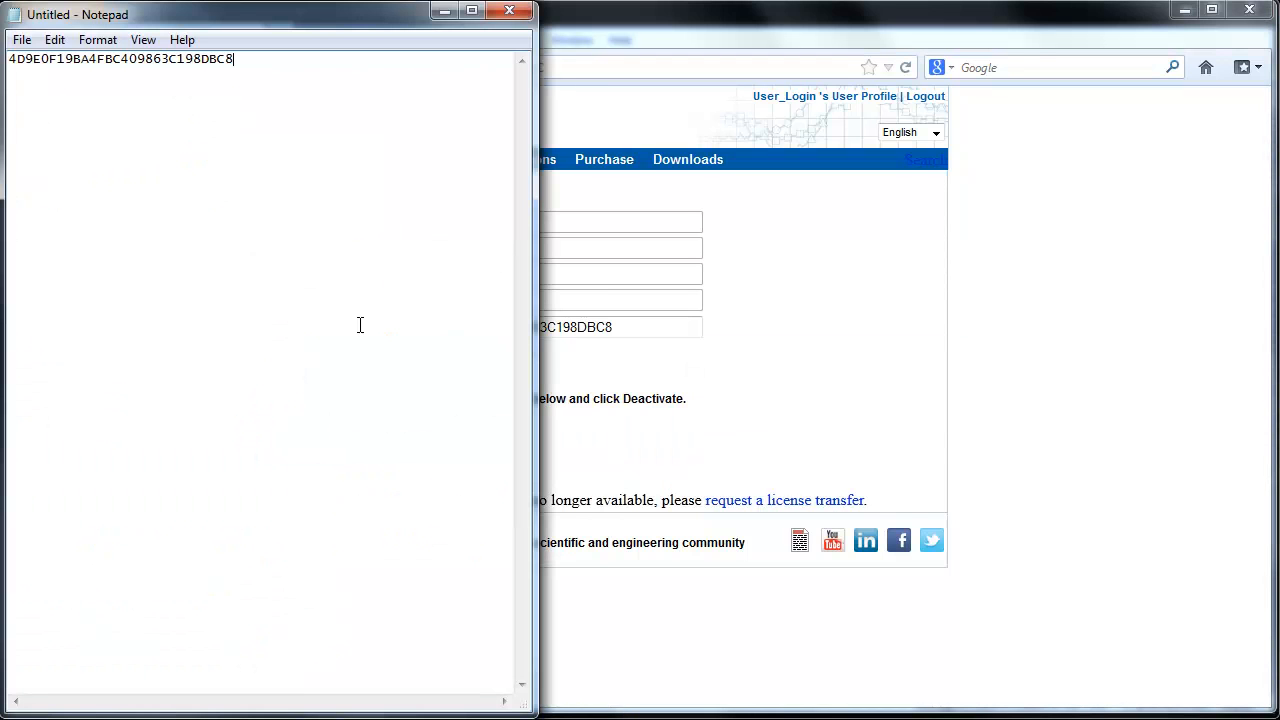
pyautogui.click(21, 39)
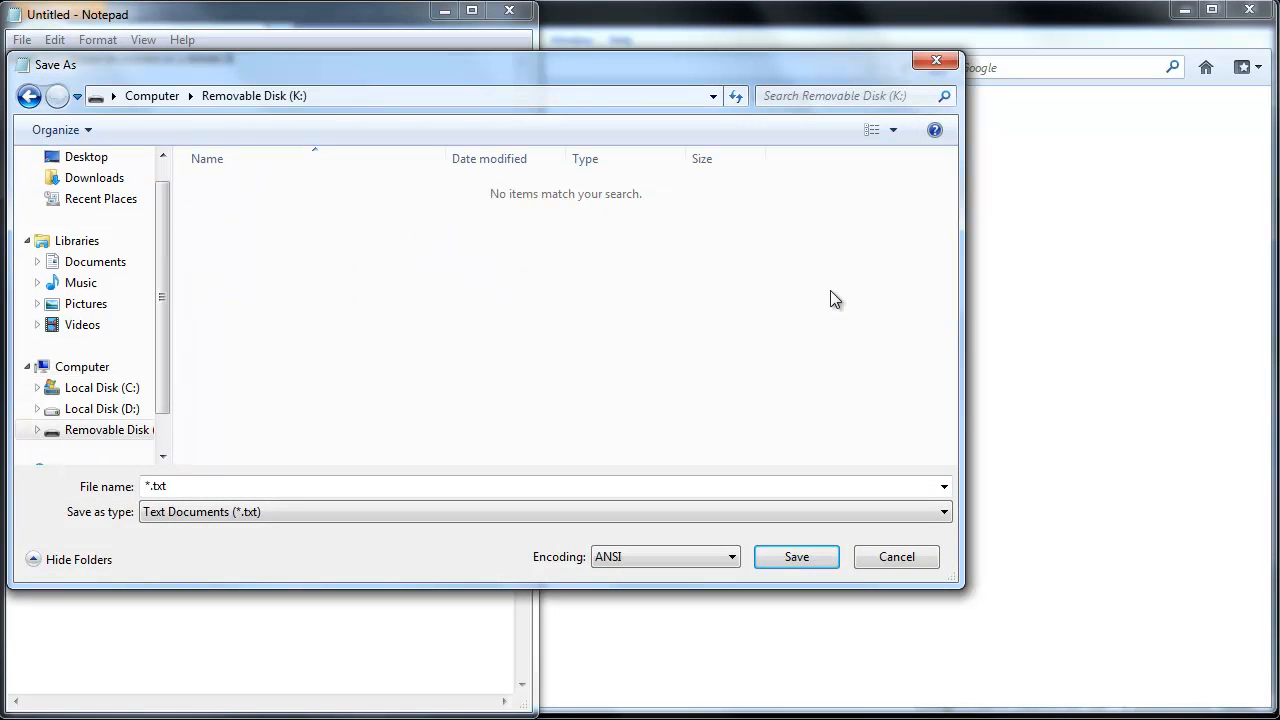
pyautogui.write('Origin')
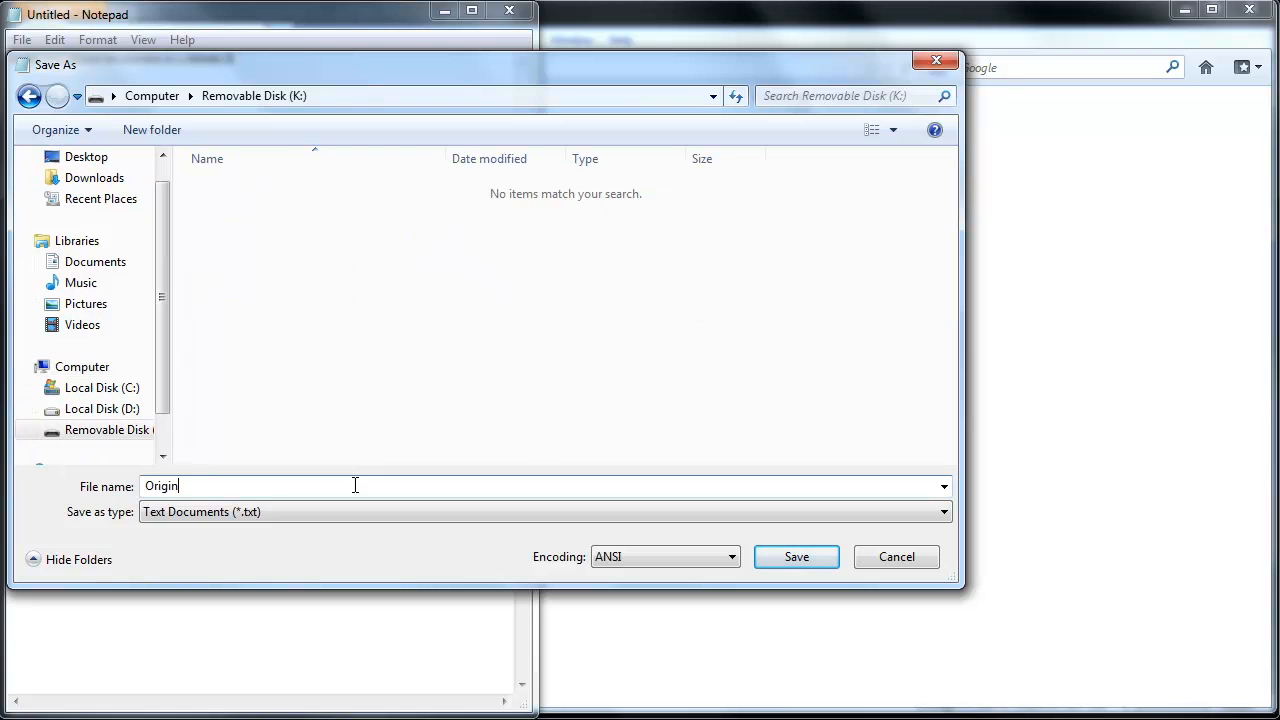
pyautogui.click(796, 557)
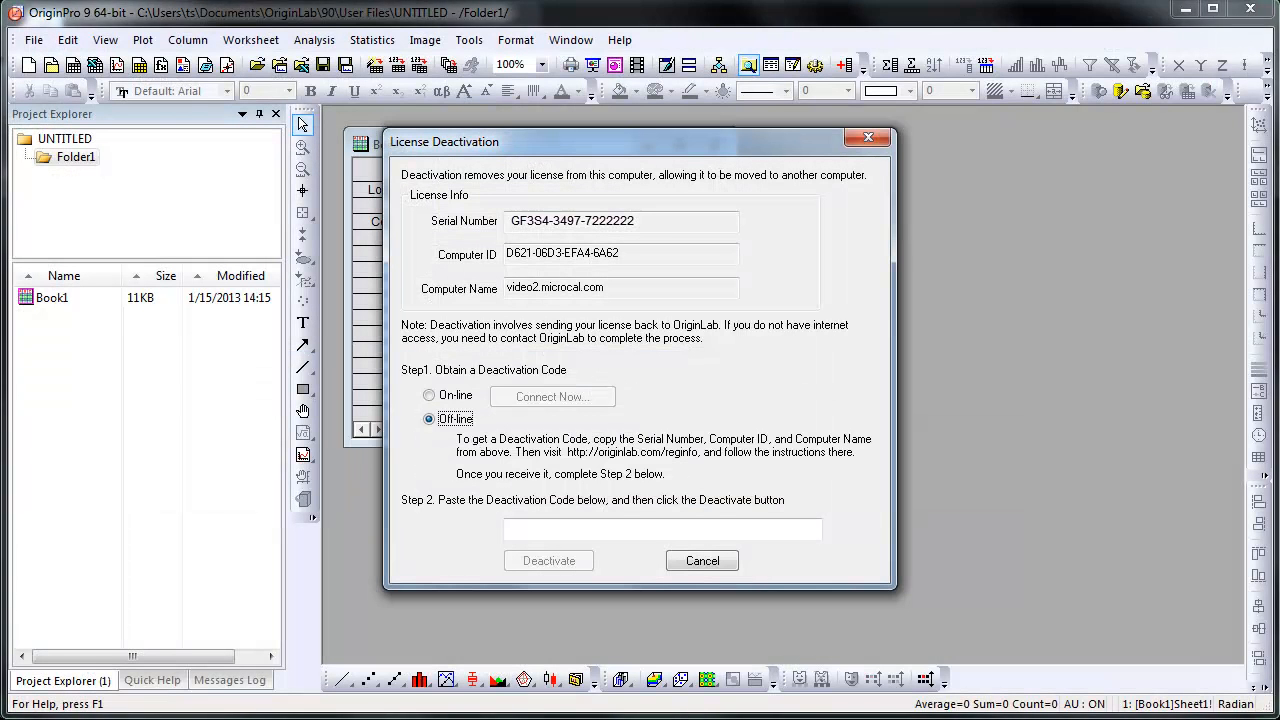
pyautogui.click(662, 530)
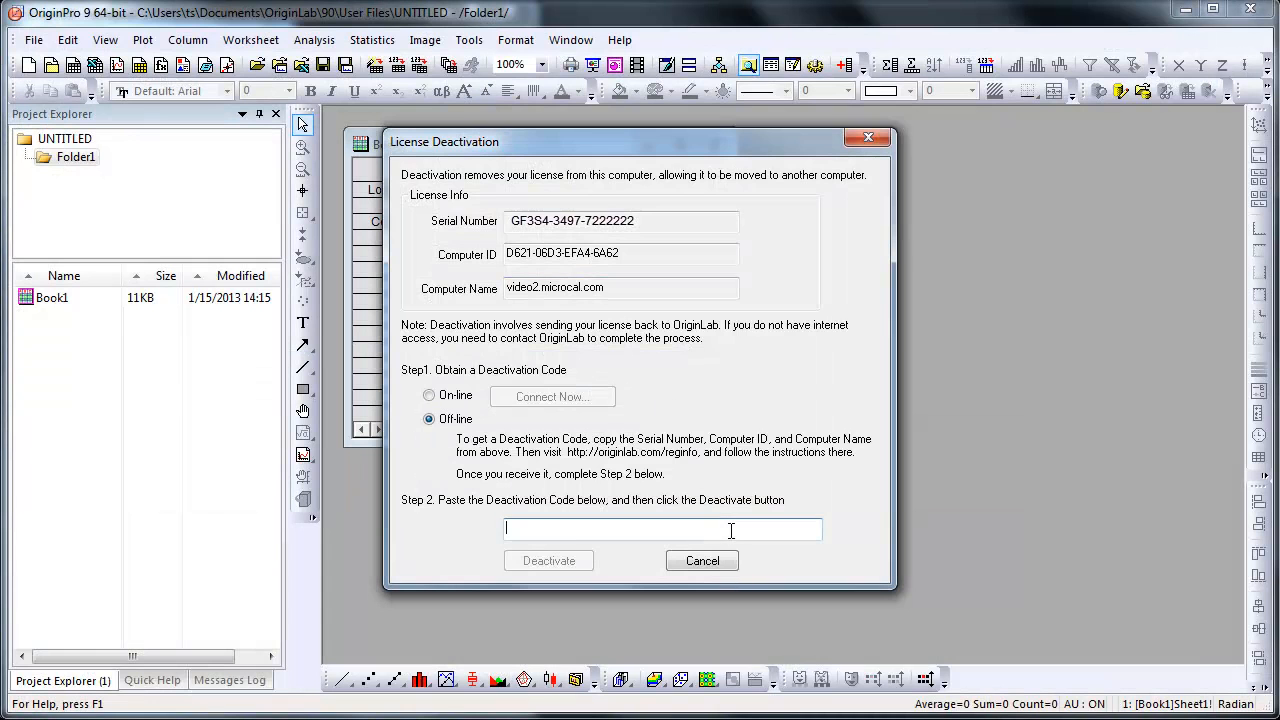
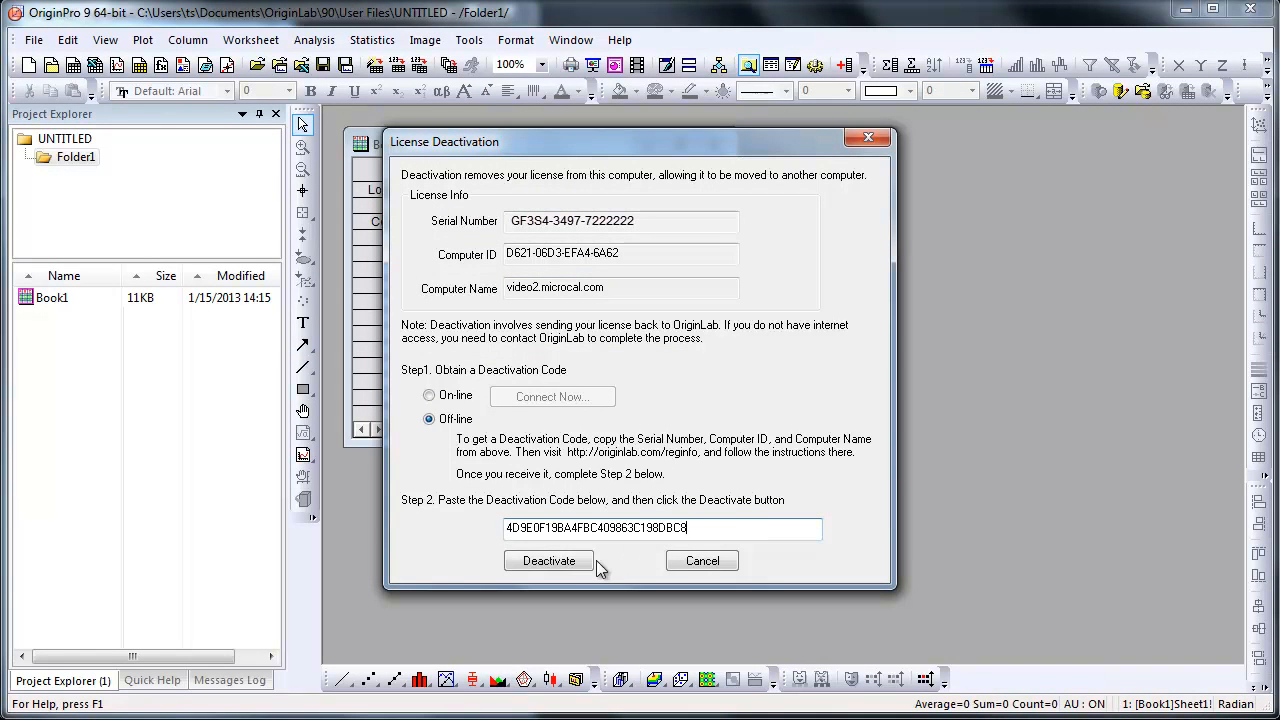
pyautogui.click(548, 560)
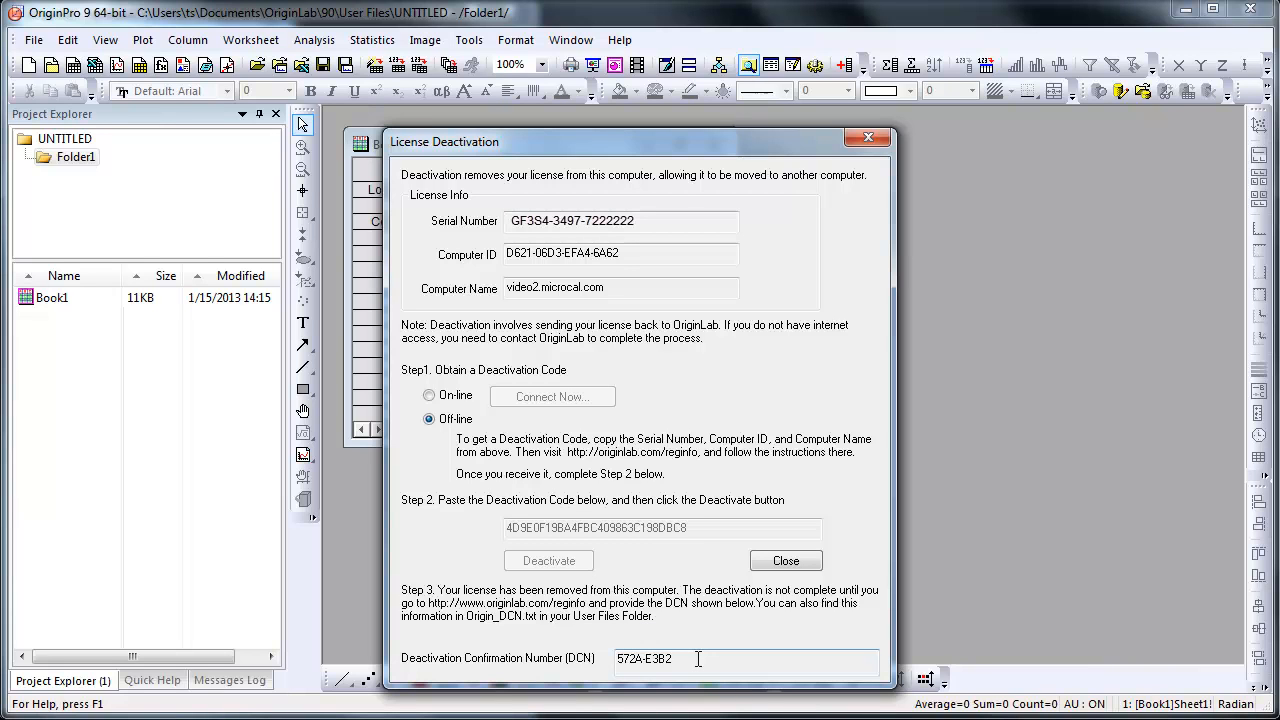
pyautogui.moveTo(563, 617)
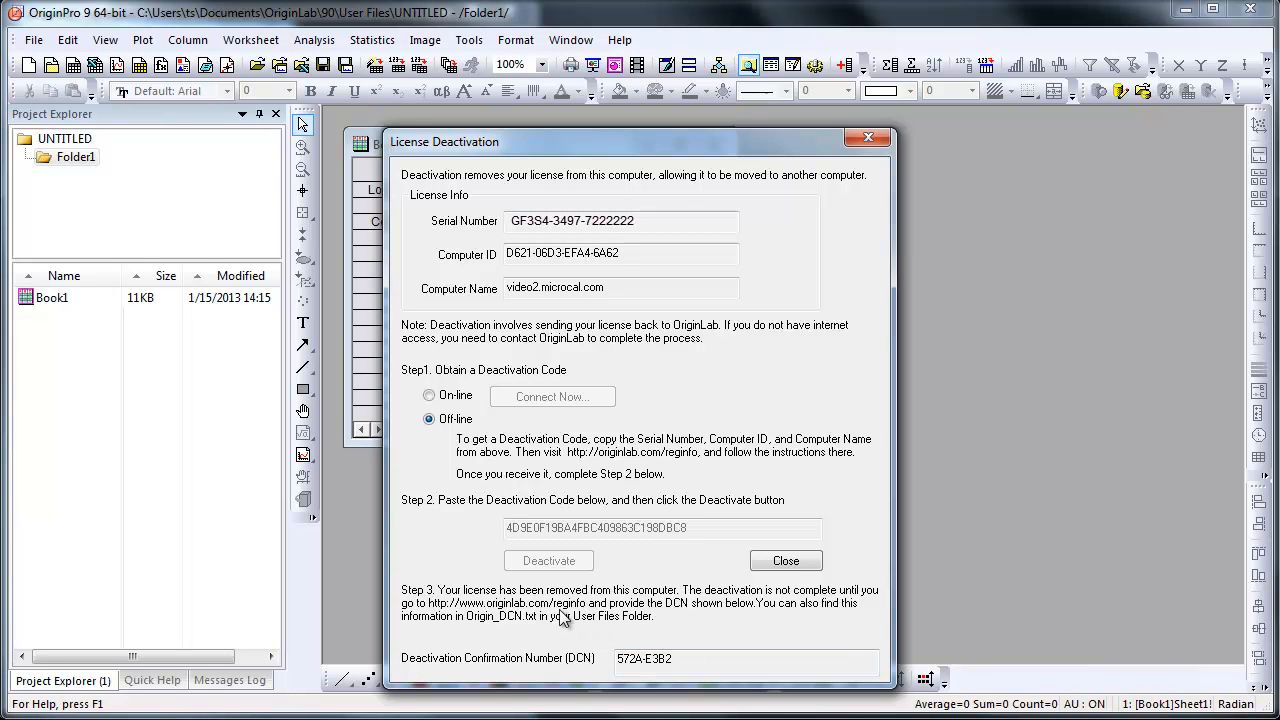
pyautogui.moveTo(565, 630)
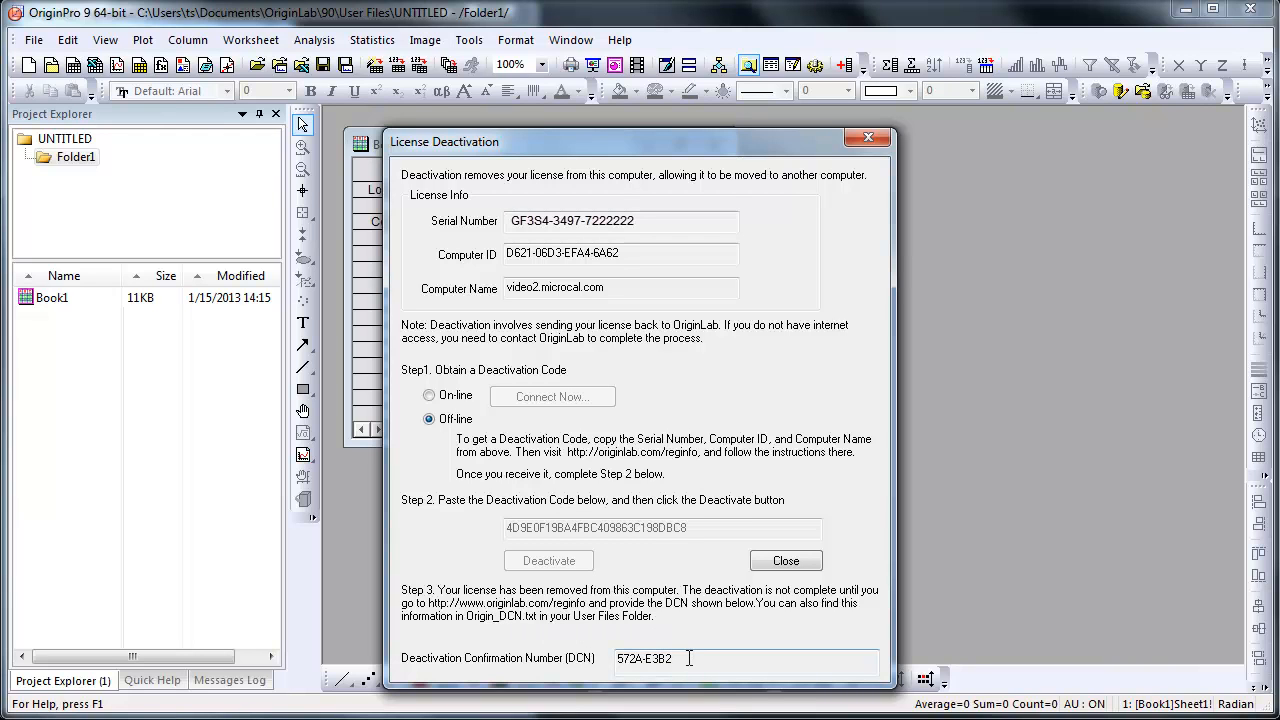
pyautogui.doubleClick(644, 658)
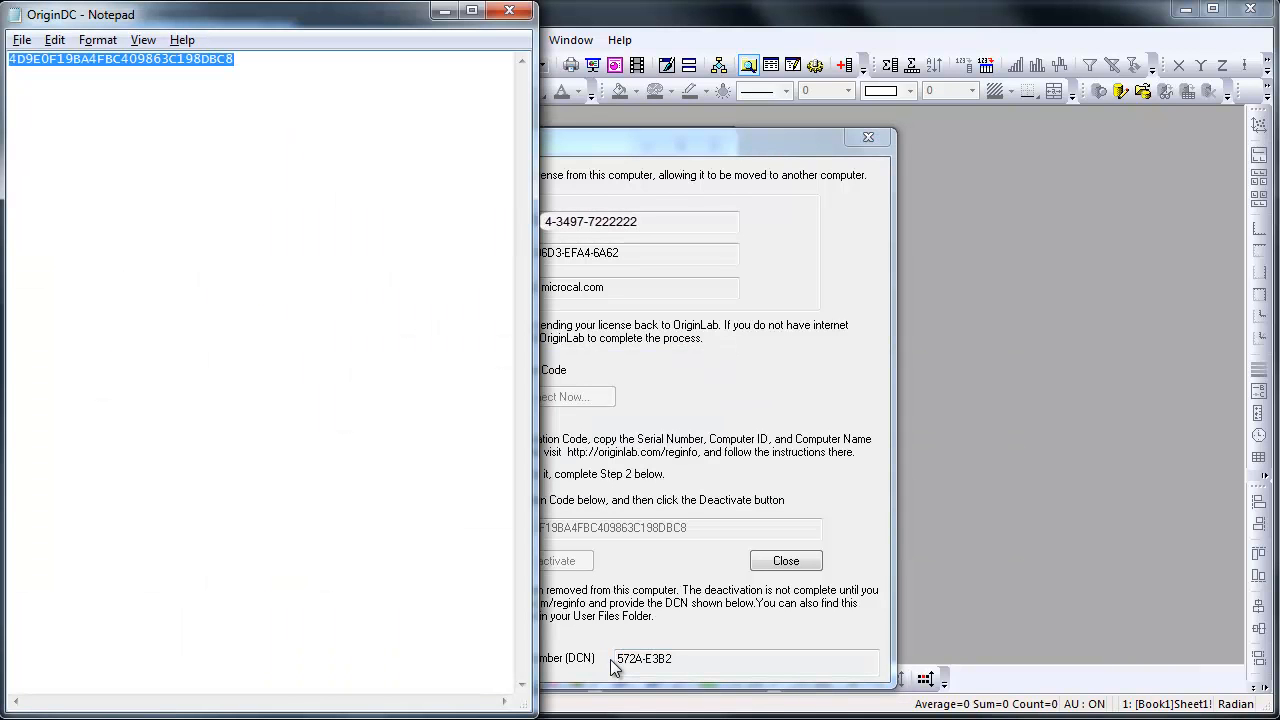
pyautogui.click(21, 39)
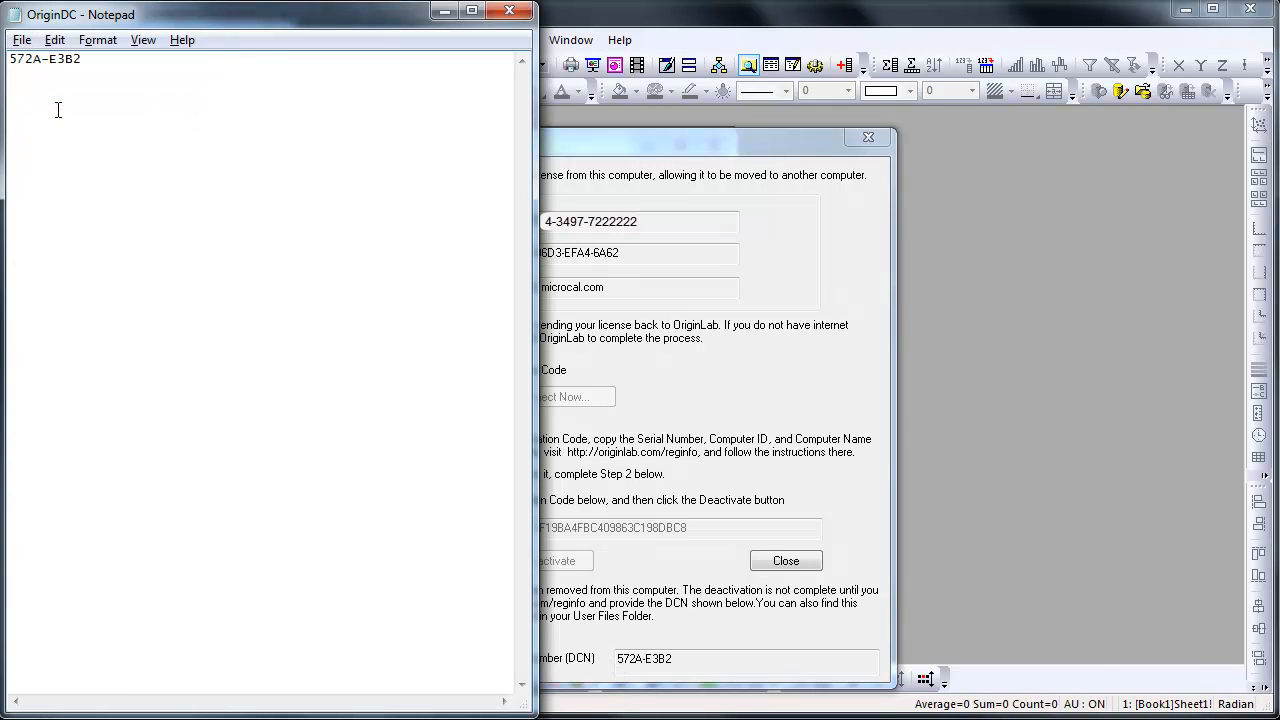
pyautogui.click(84, 58)
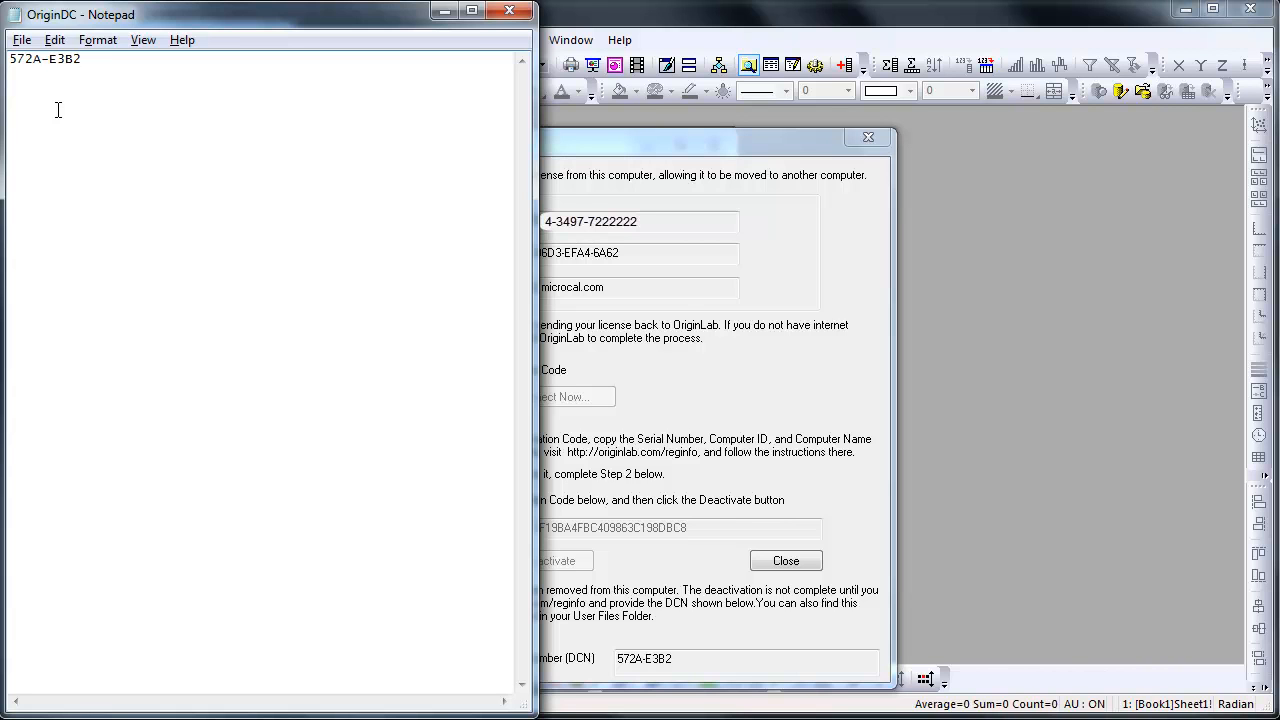
pyautogui.moveTo(510, 14)
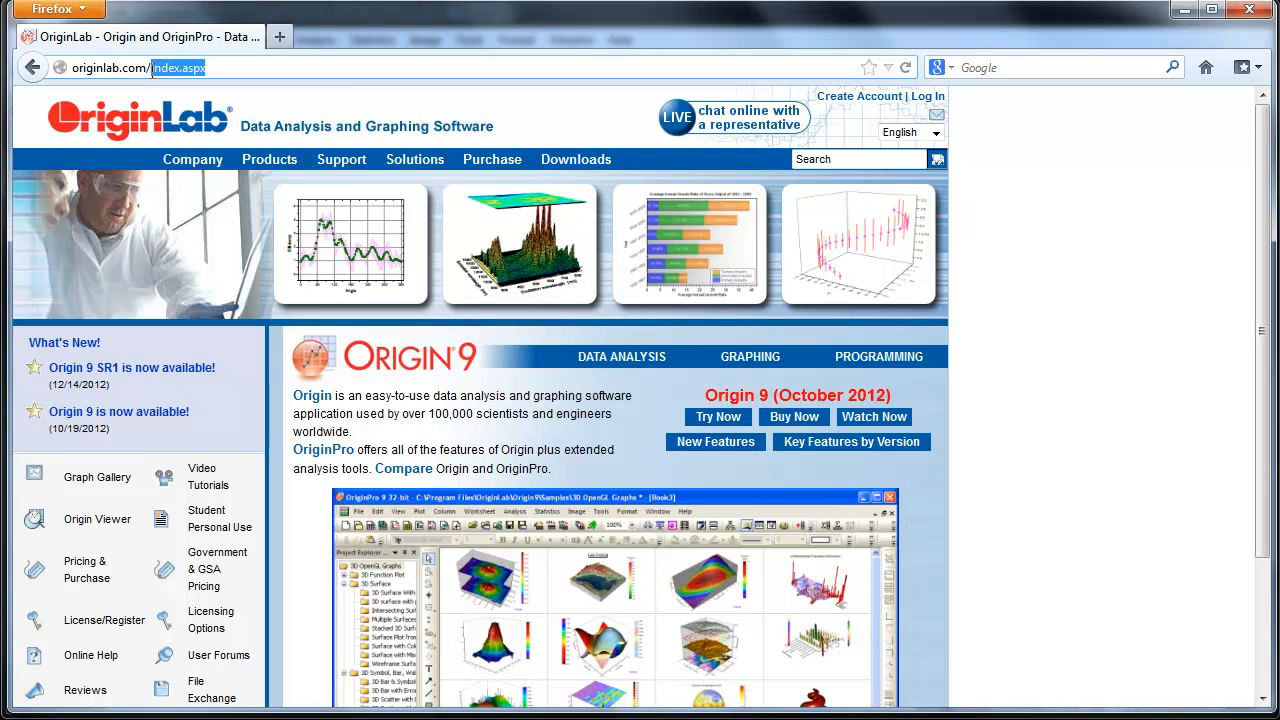
pyautogui.write('reginfo')
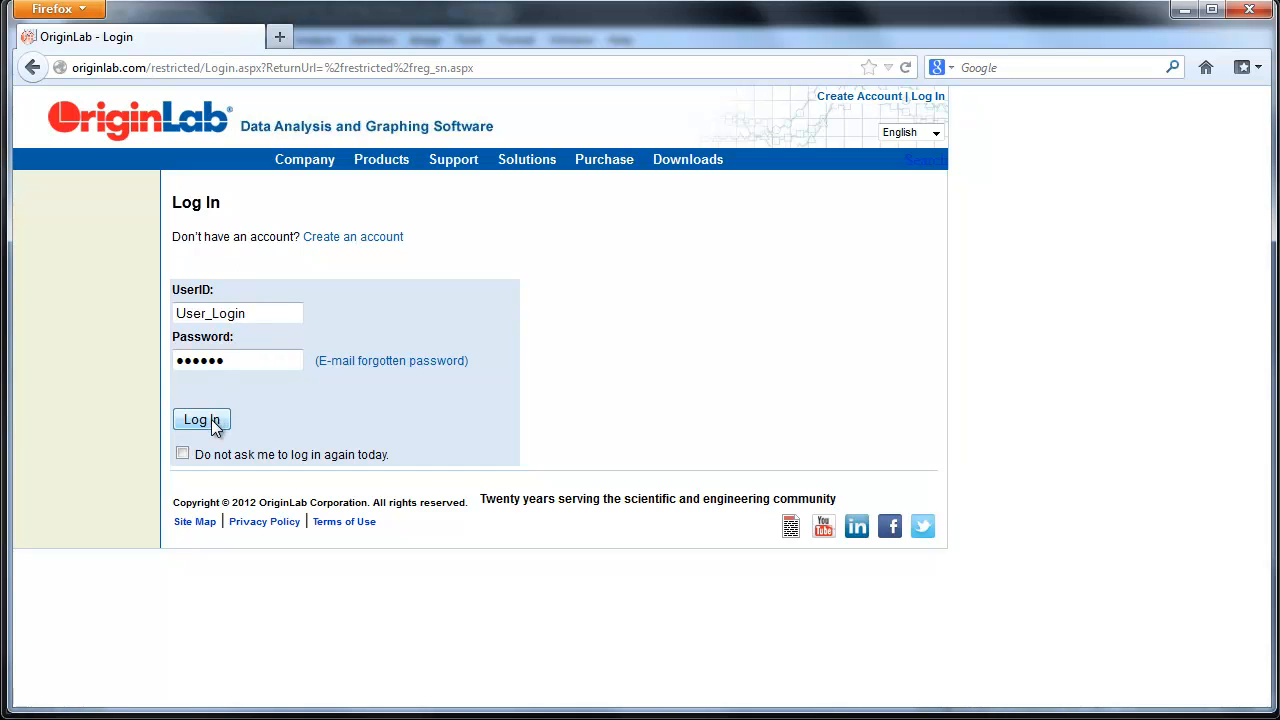
pyautogui.click(201, 419)
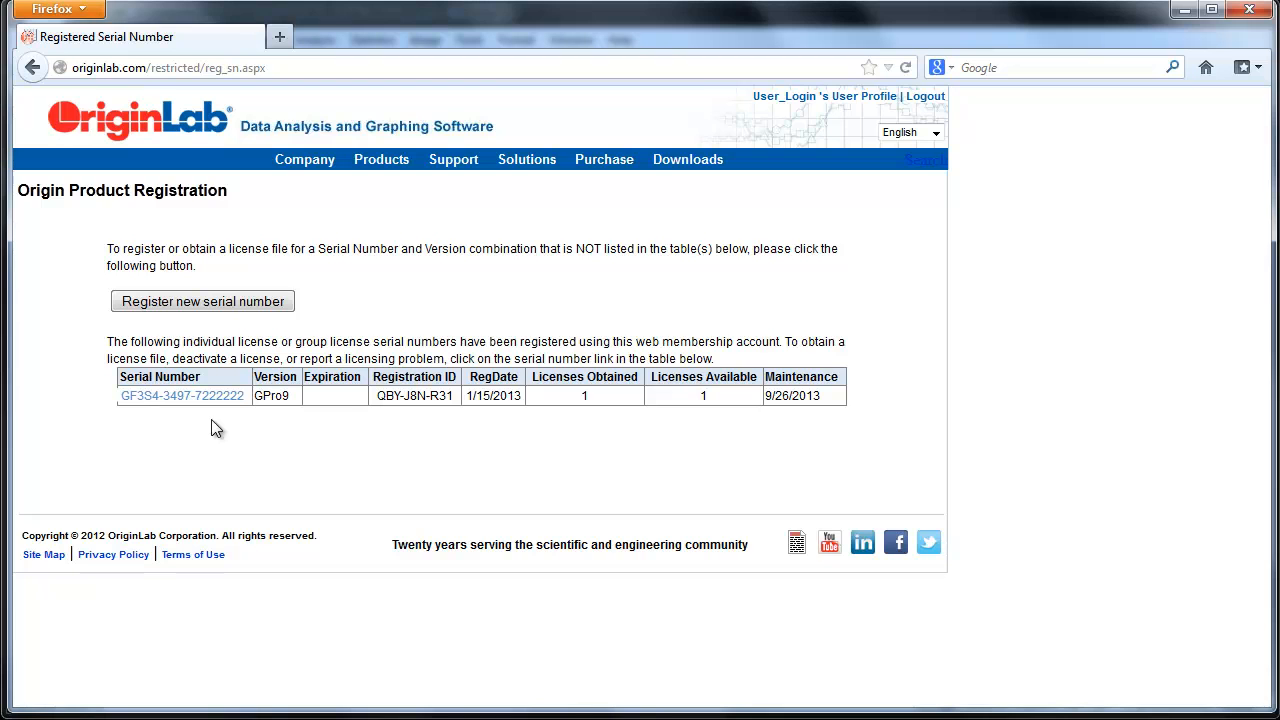
pyautogui.click(182, 395)
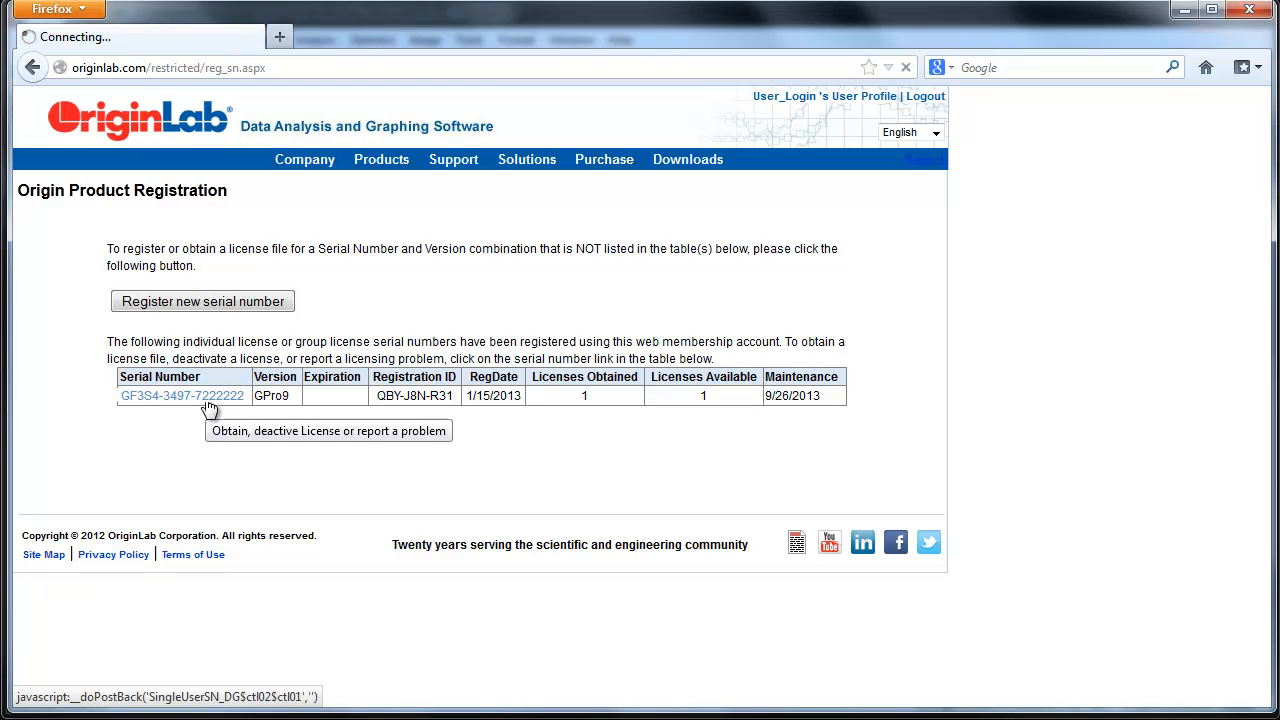
pyautogui.click(182, 395)
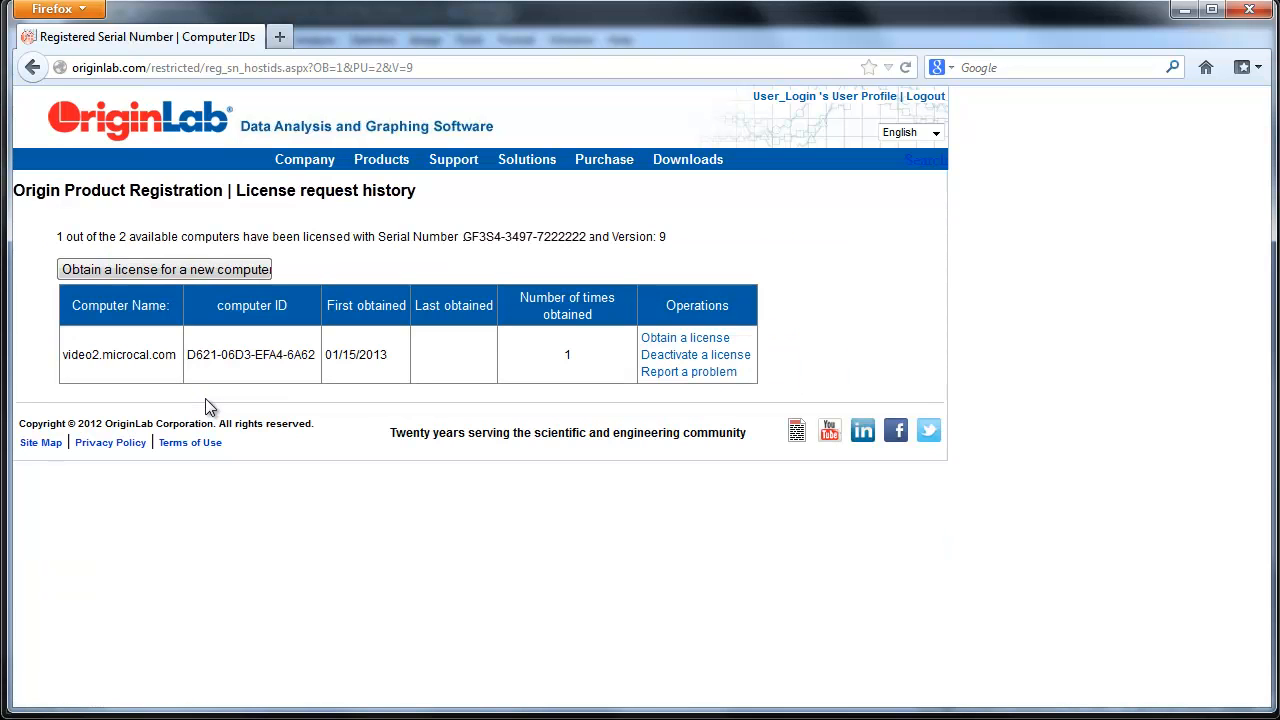
pyautogui.moveTo(283, 390)
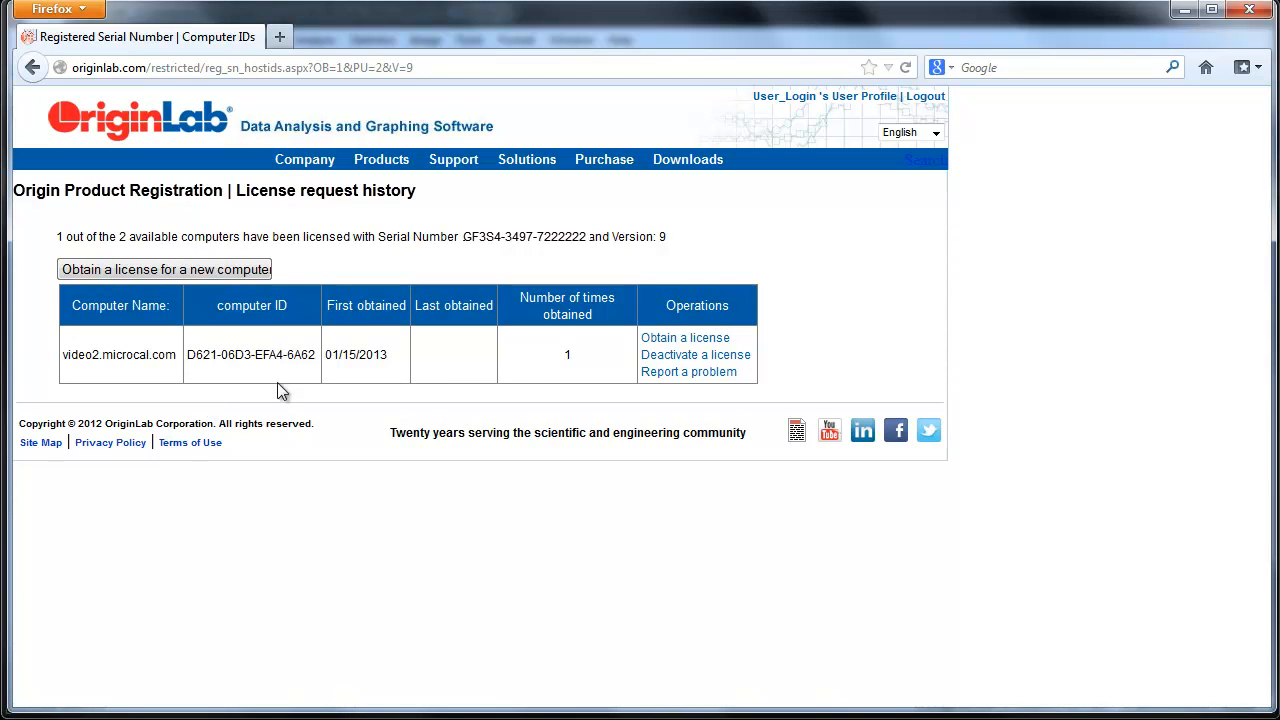
pyautogui.click(695, 354)
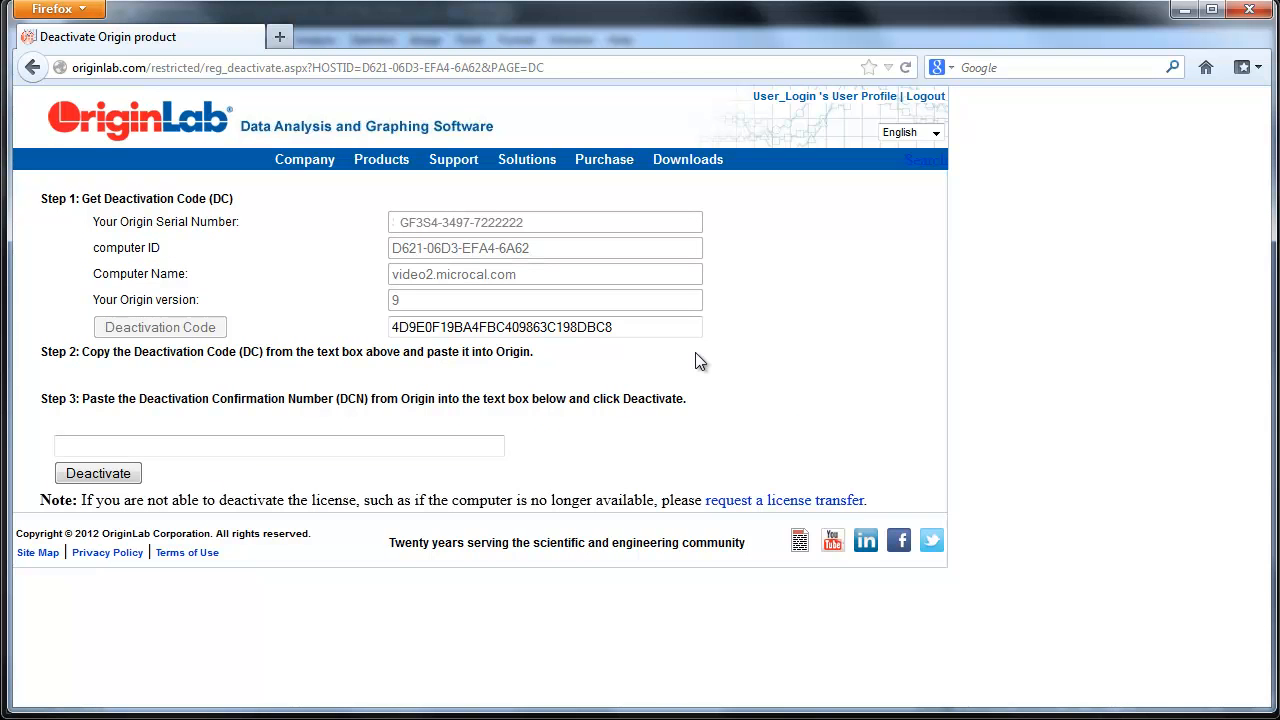
pyautogui.click(280, 445)
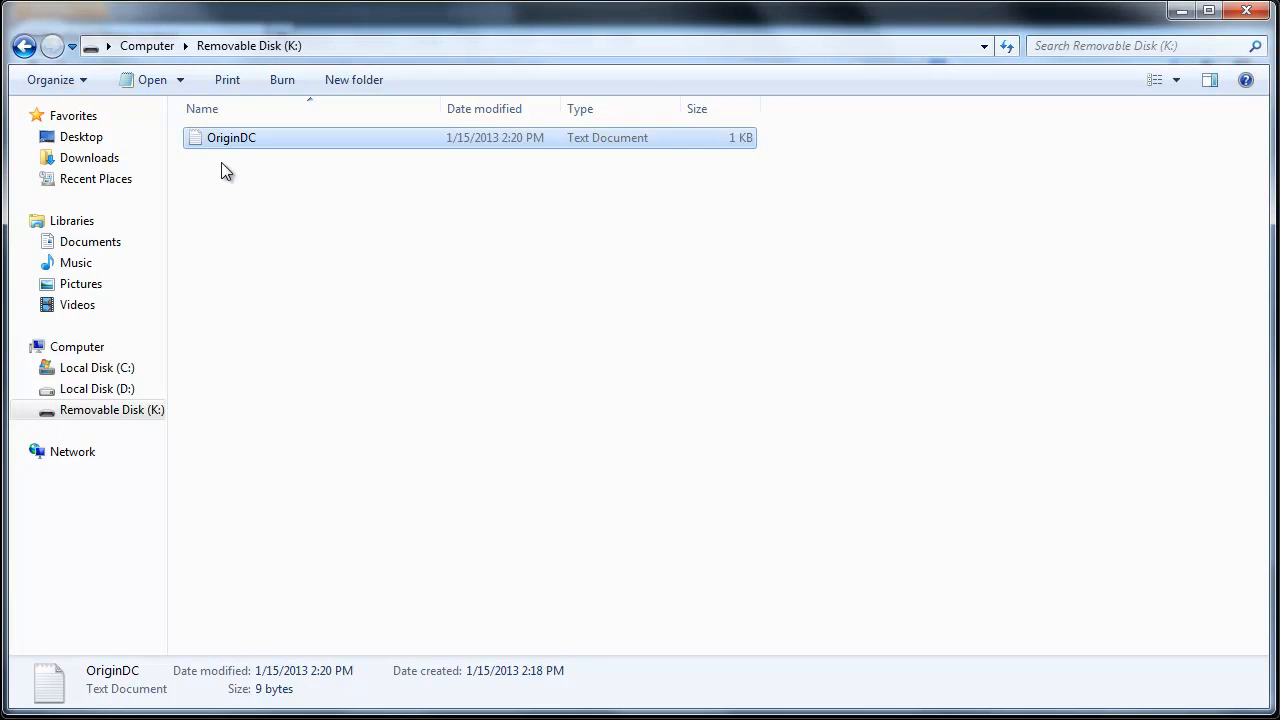
# Step: Open OriginDC.txt from Removable Disk K: in Windows Explorer
pyautogui.doubleClick(231, 137)
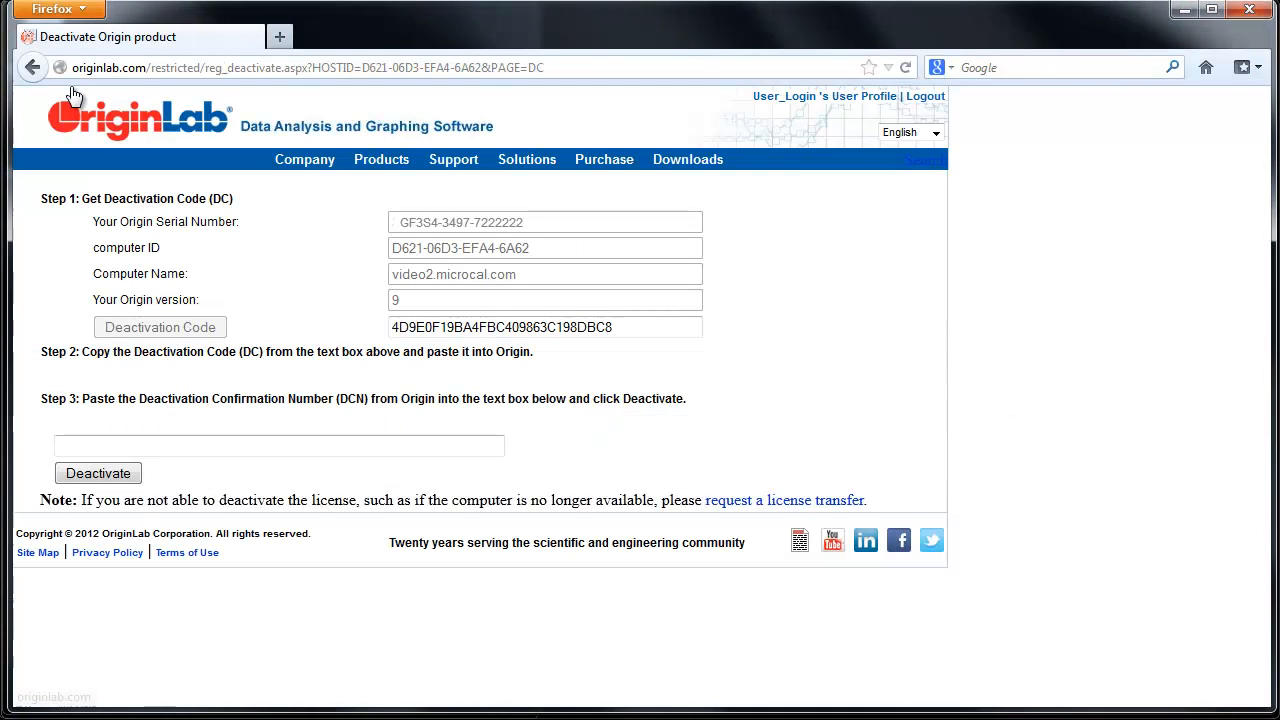
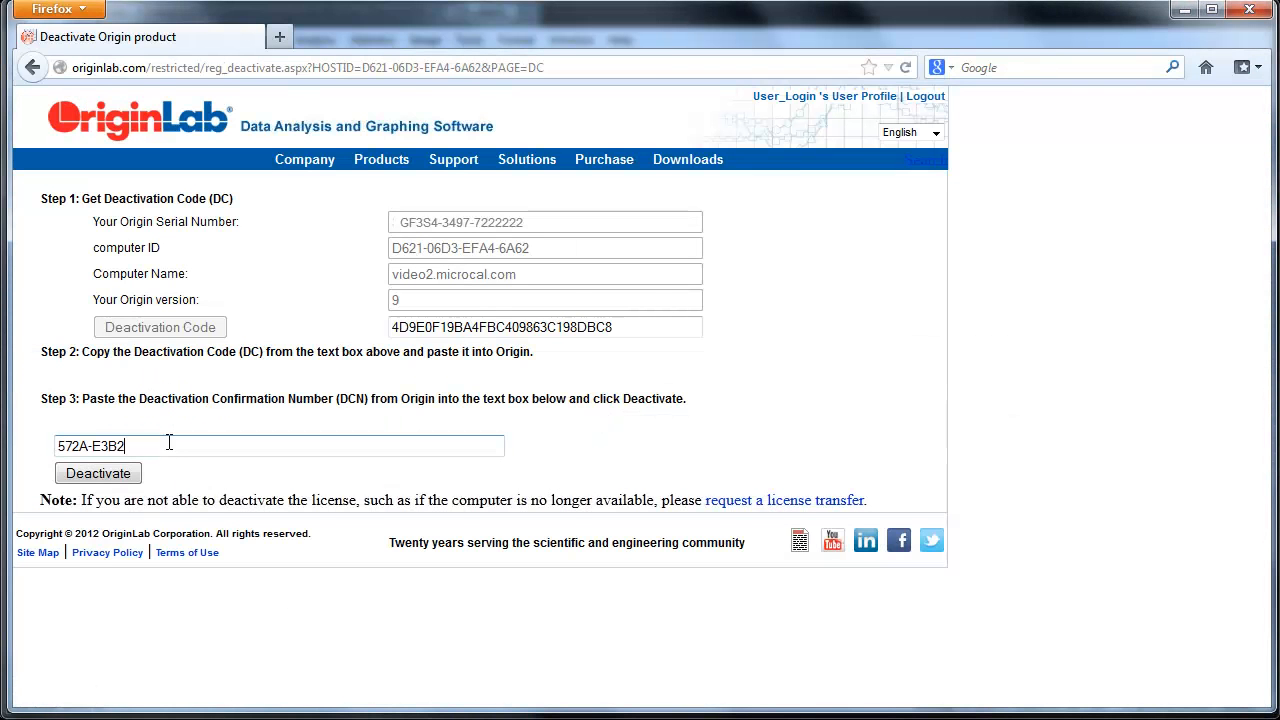
pyautogui.click(97, 473)
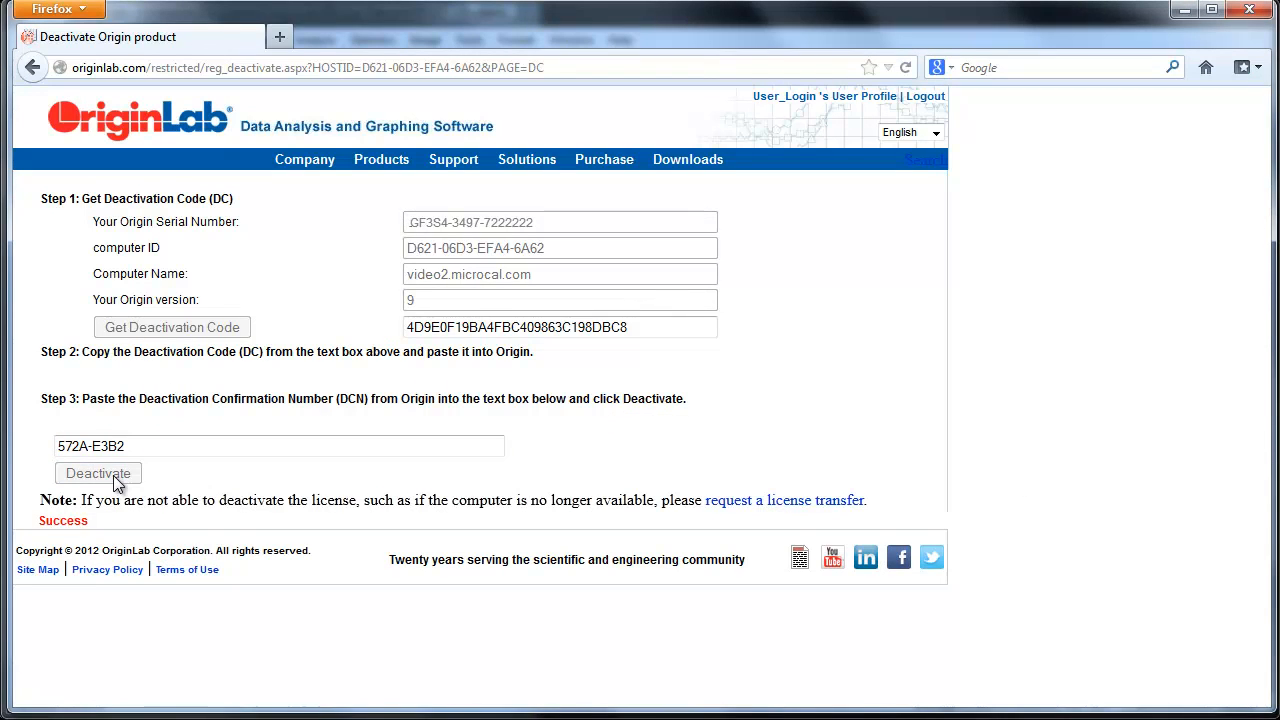